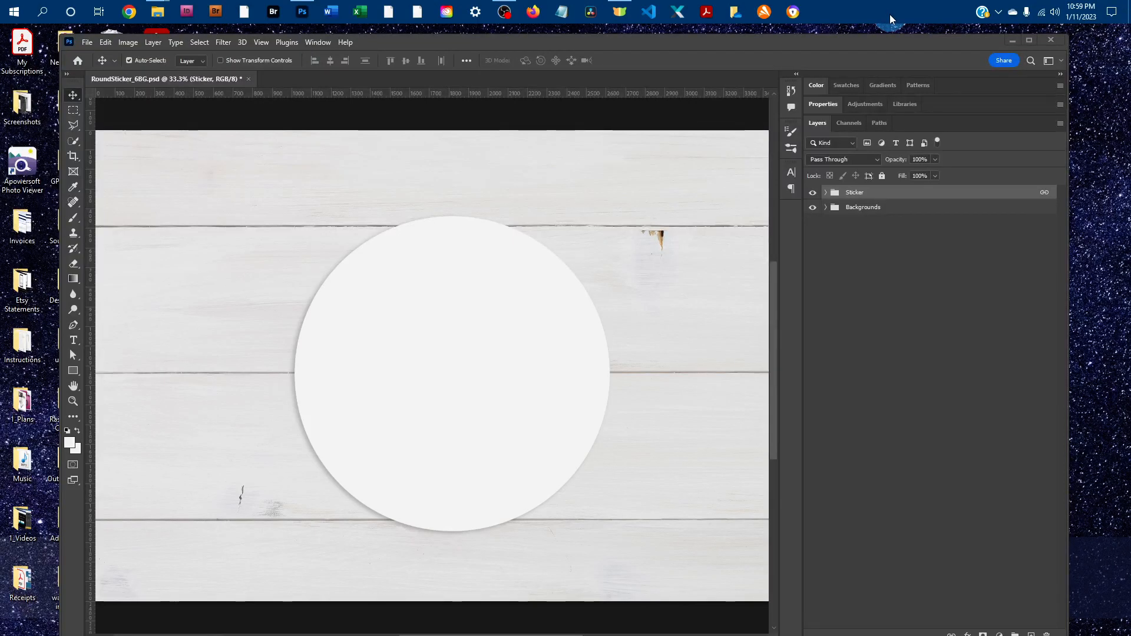
mouse_move(887, 14)
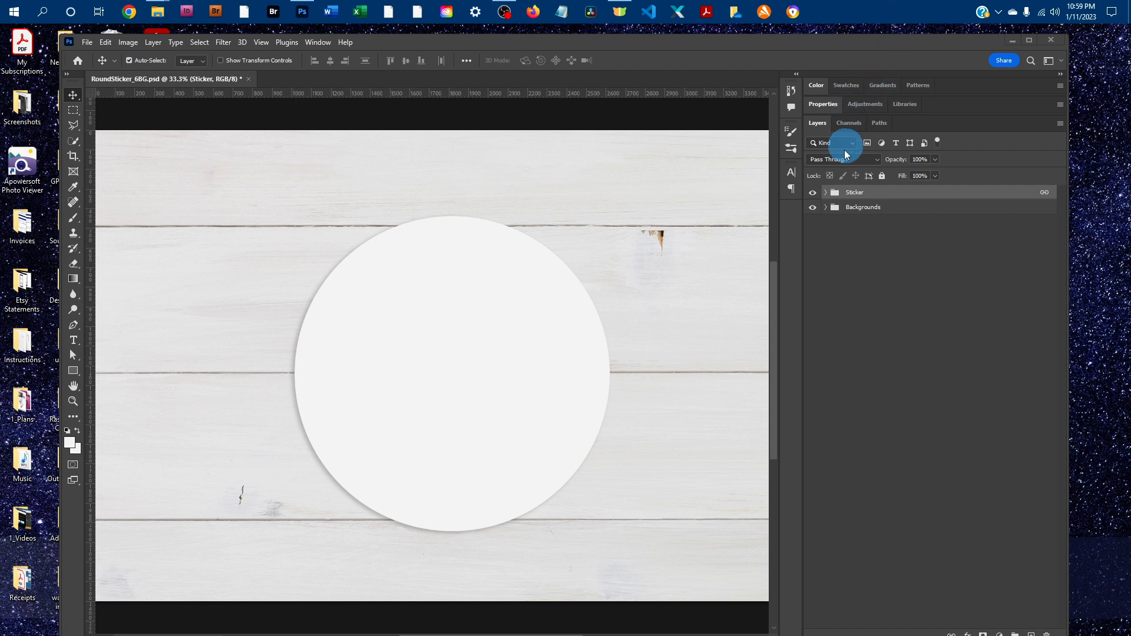
mouse_move(519, 111)
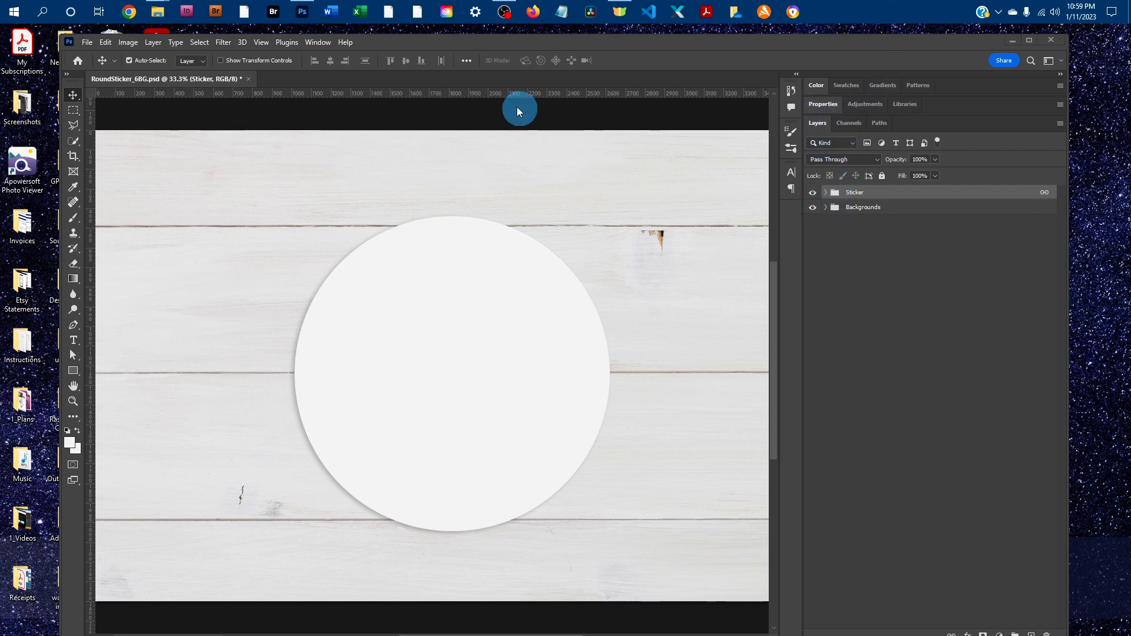
Show the Layers panel, expand the Sticker group and open the Design - Sticker smart object.
left_click(317, 42)
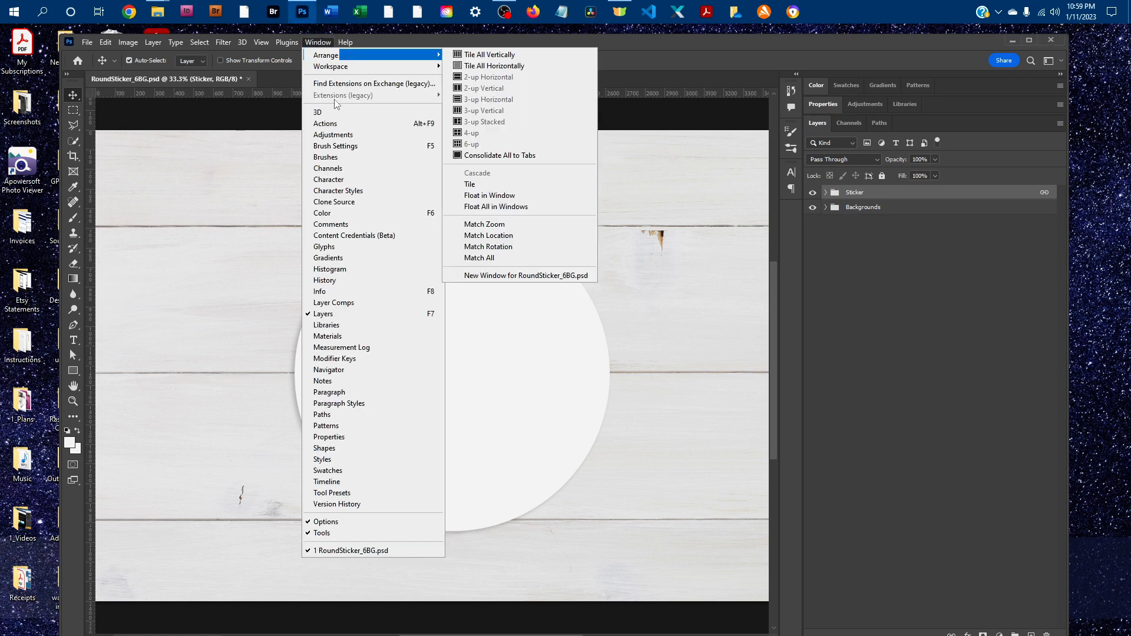
mouse_move(404, 318)
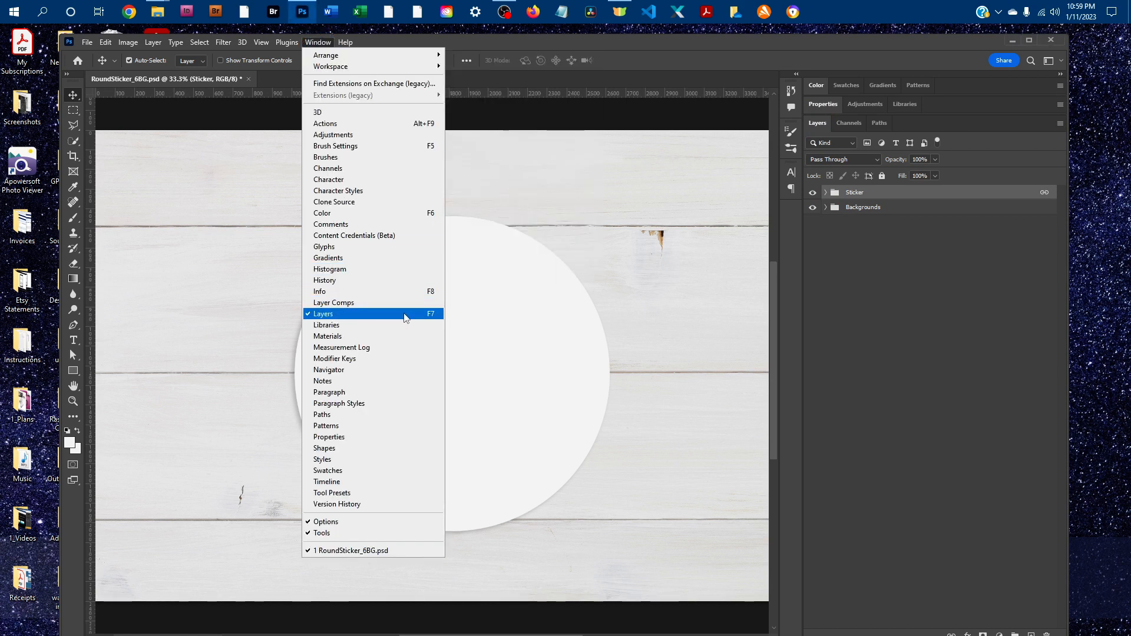
left_click(322, 312)
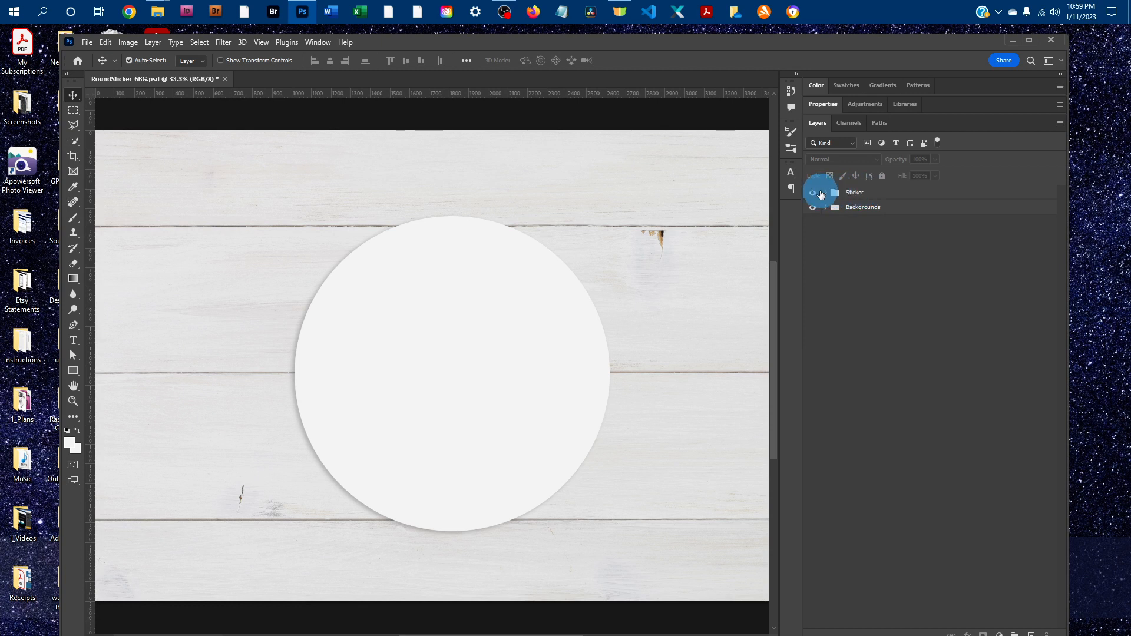
left_click(834, 193)
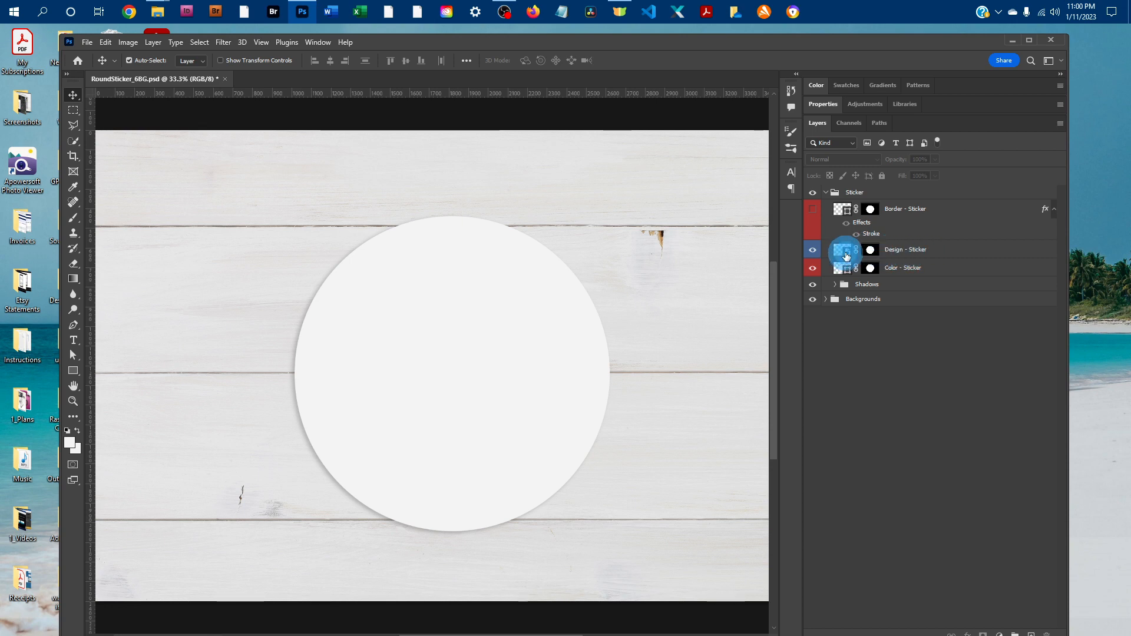
double_click(845, 249)
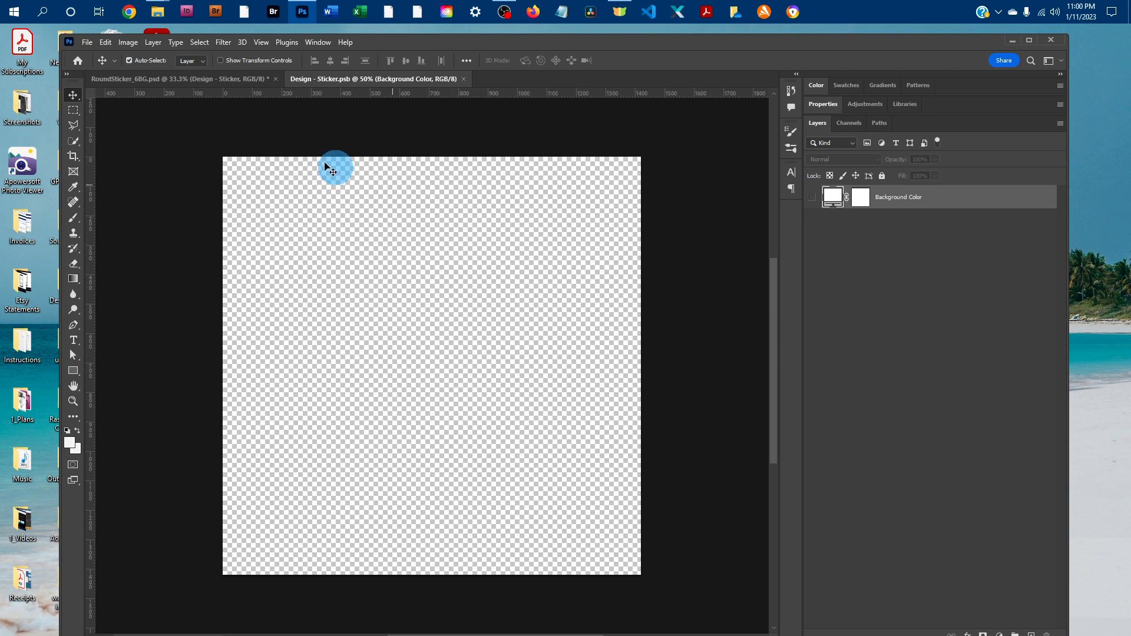
Open the QUALITY PRODUCTS stamp image sticker.jpg from the 1_Art folder.
left_click(86, 42)
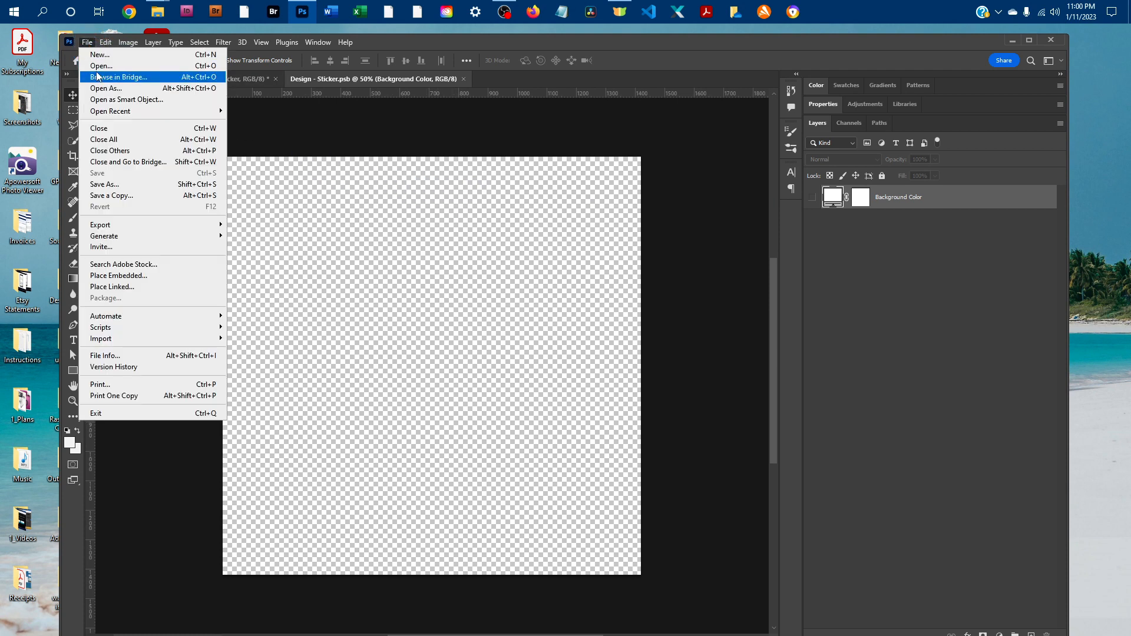
left_click(101, 65)
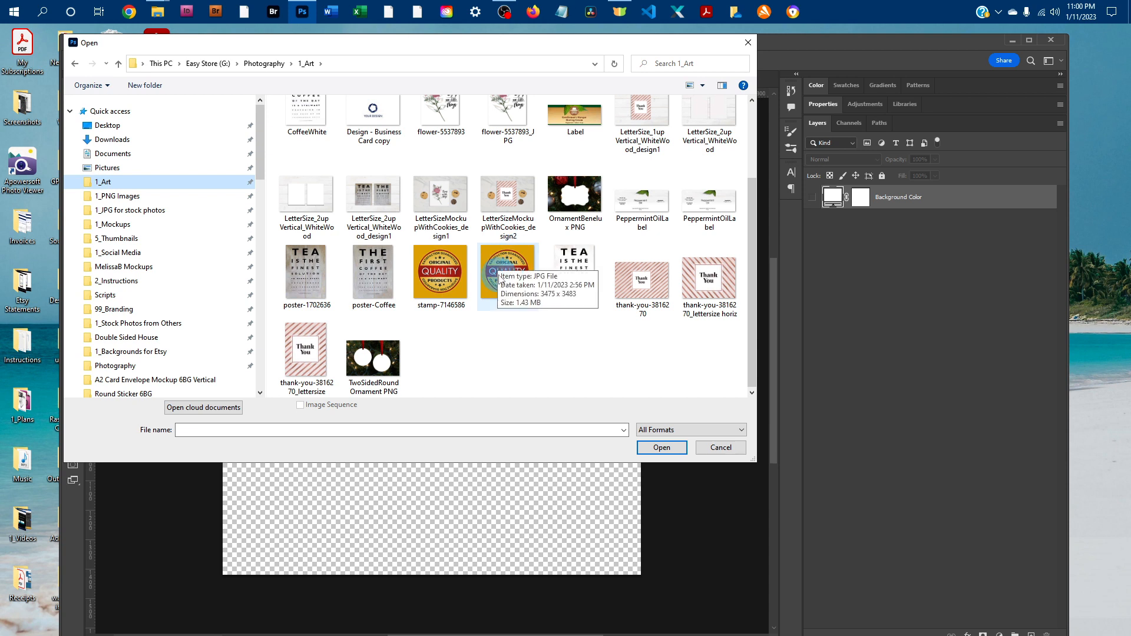
left_click(719, 447)
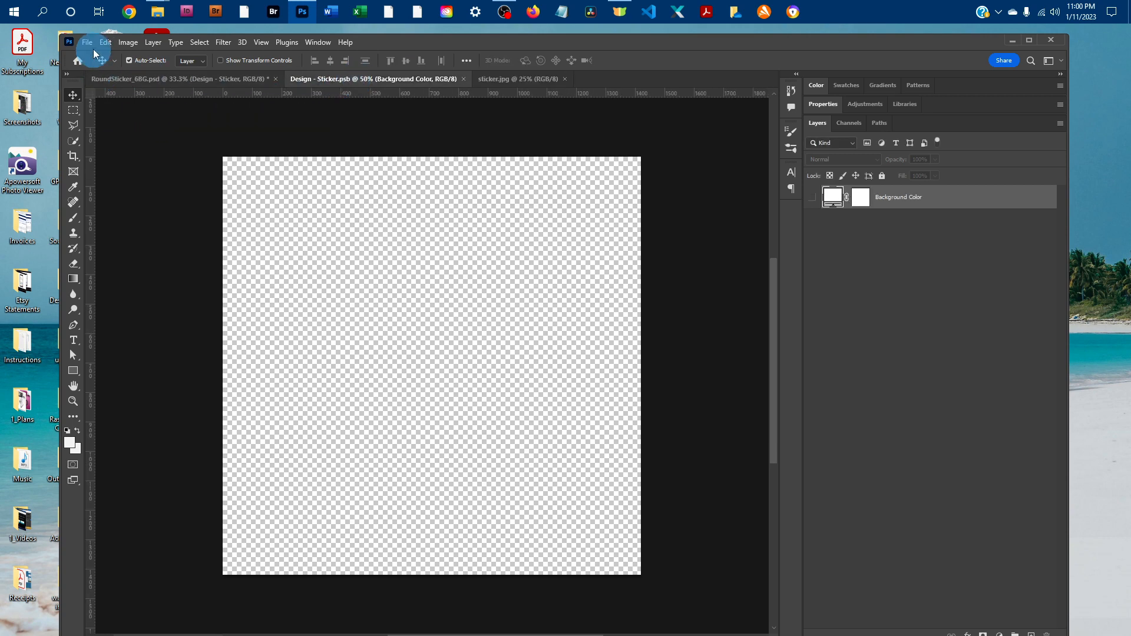
Paste the stamp as Layer 1 and Free Transform it down to fill the square canvas.
left_click(105, 42)
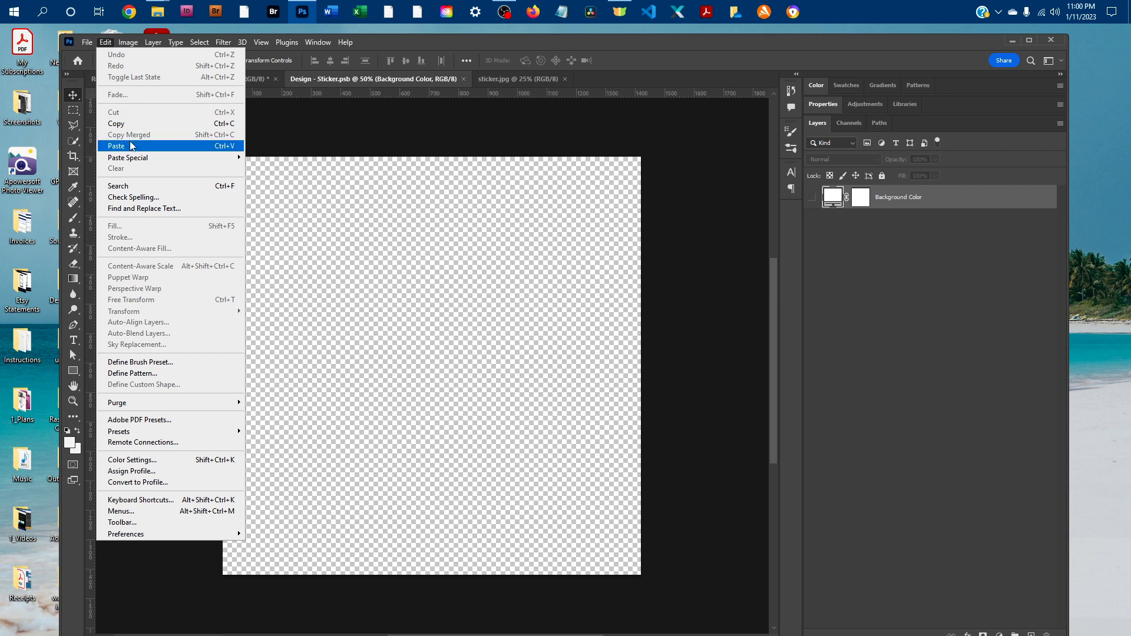
left_click(115, 145)
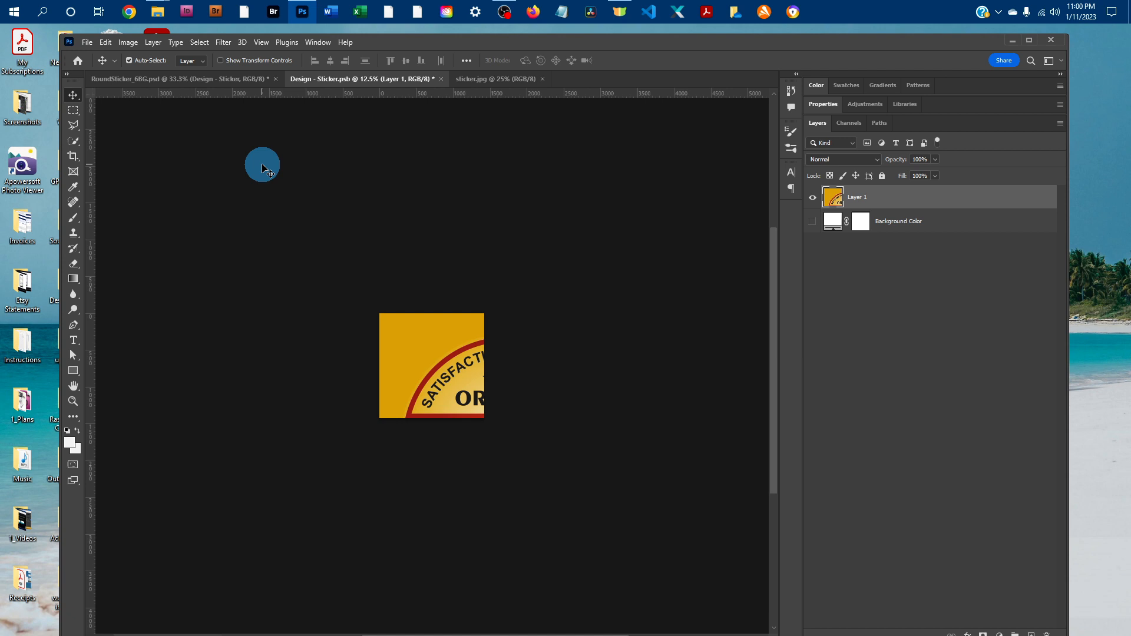
left_click(105, 42)
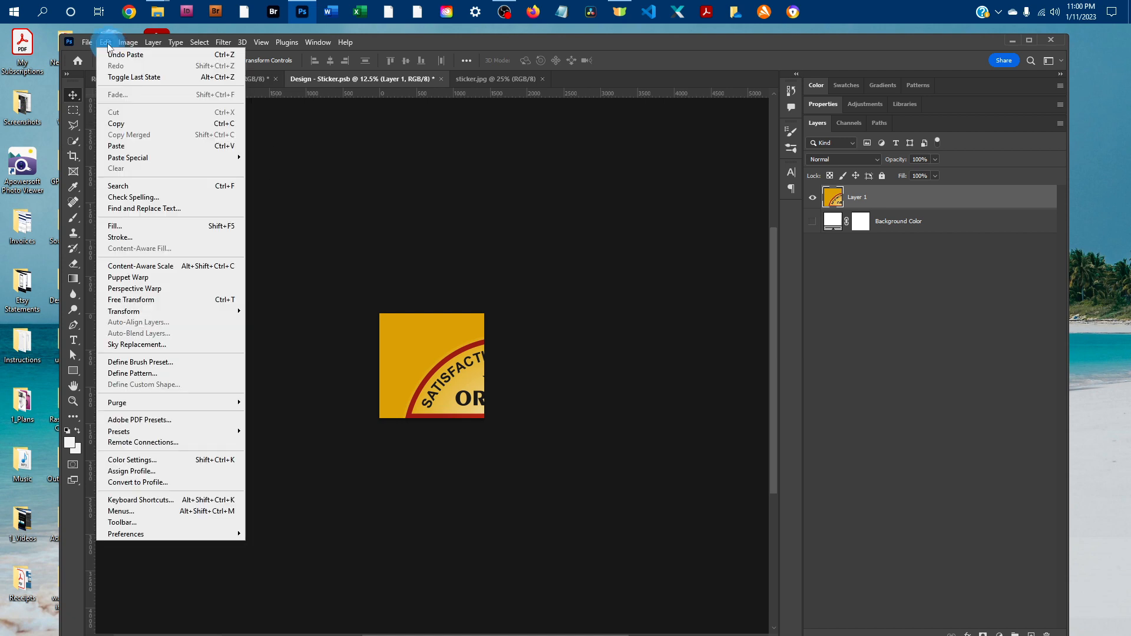
left_click(131, 299)
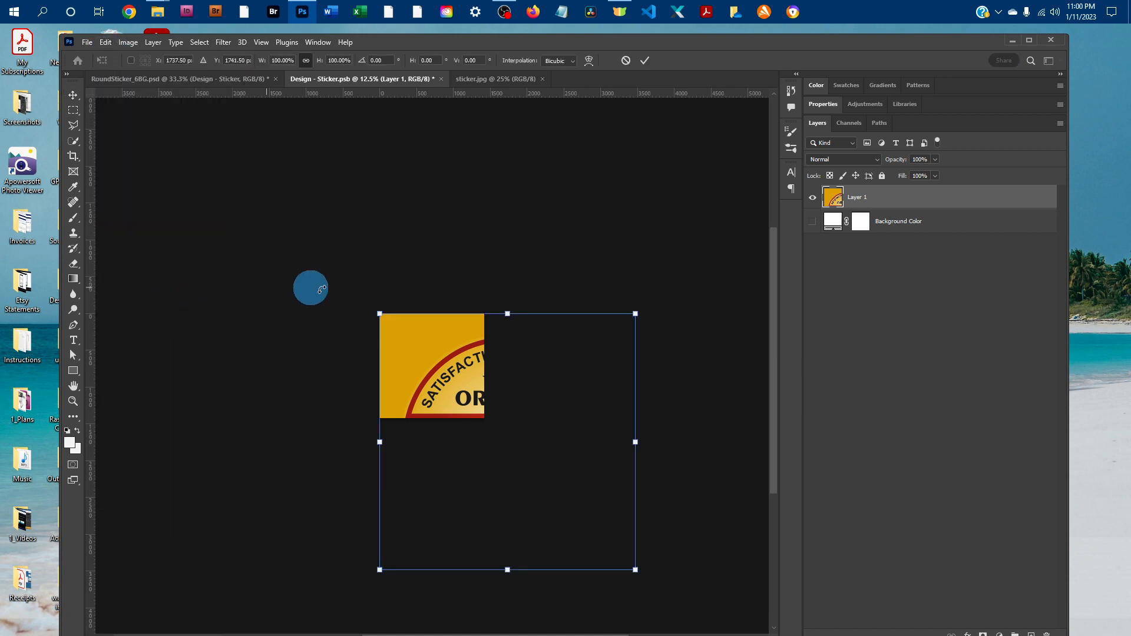
left_click_drag(635, 570, 597, 537)
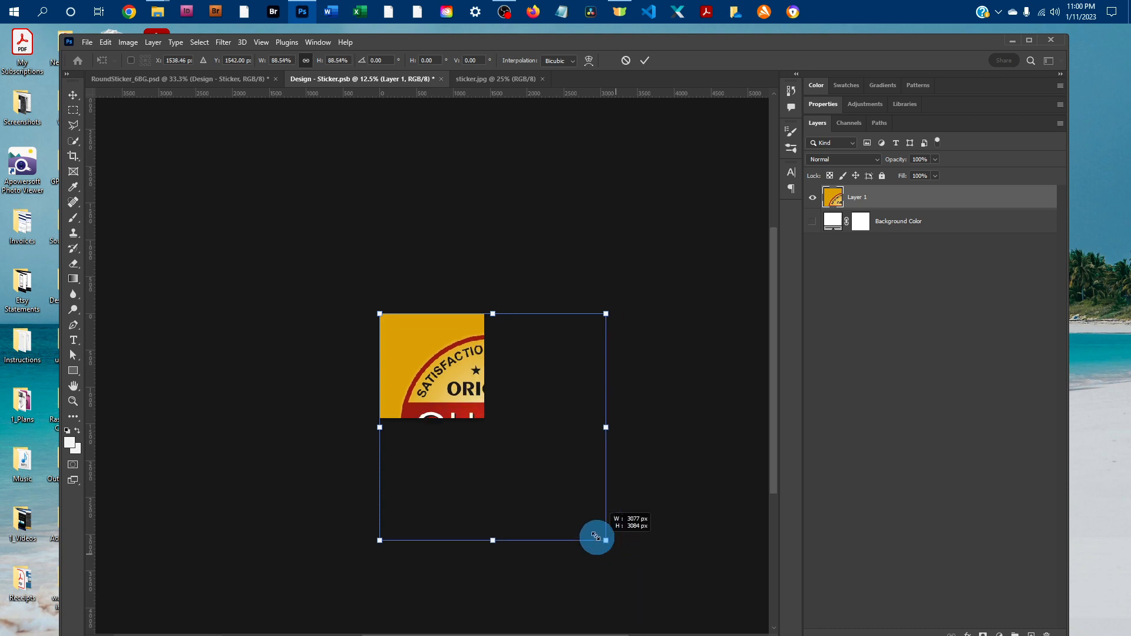
left_click_drag(596, 537, 485, 423)
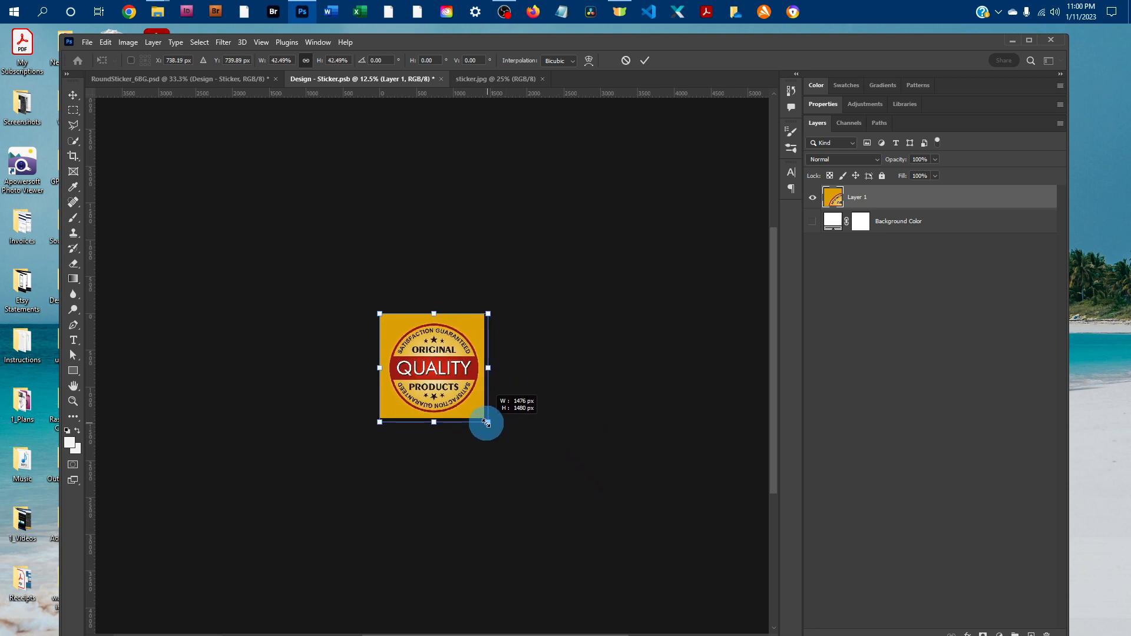
left_click_drag(490, 419, 482, 422)
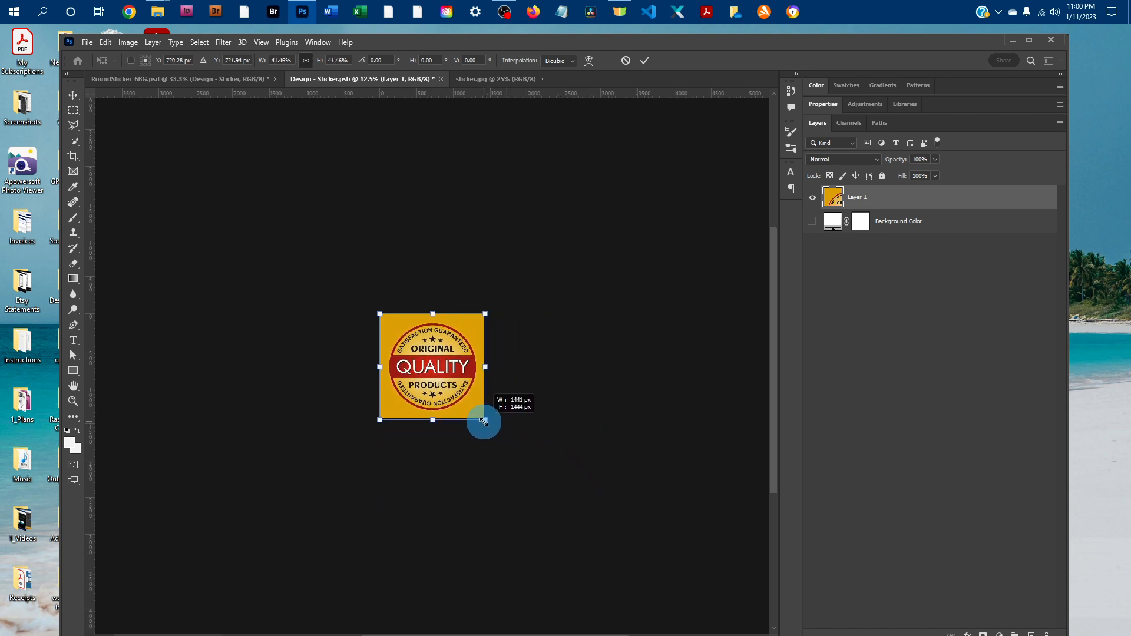
left_click_drag(484, 416, 482, 420)
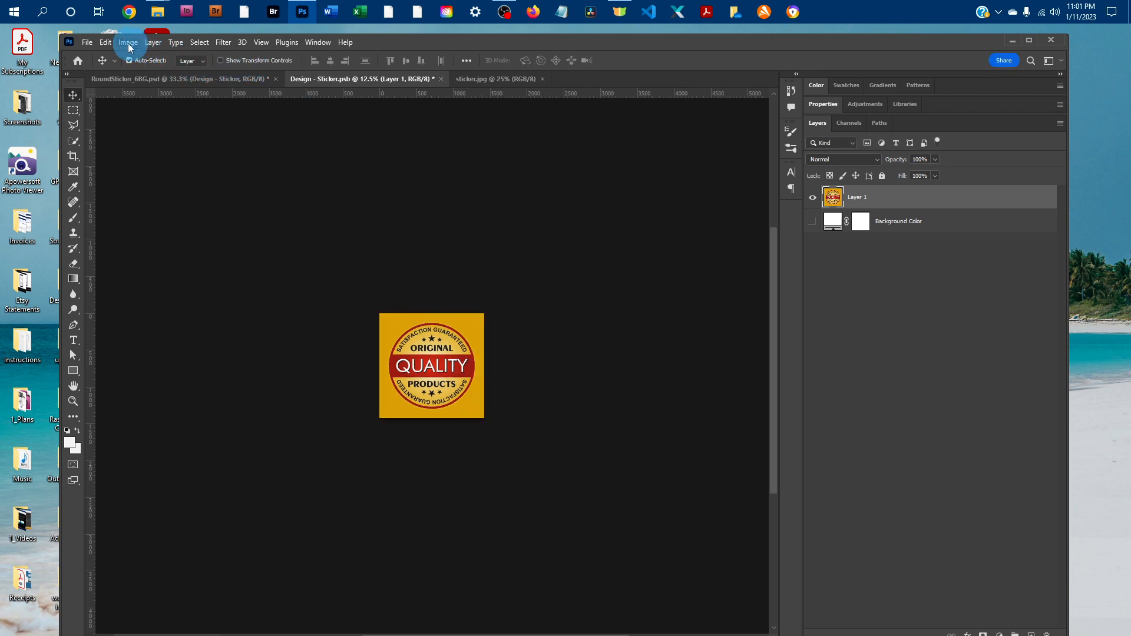
Save Design - Sticker.psb so the mockup updates, then close the sticker.jpg document.
left_click(106, 42)
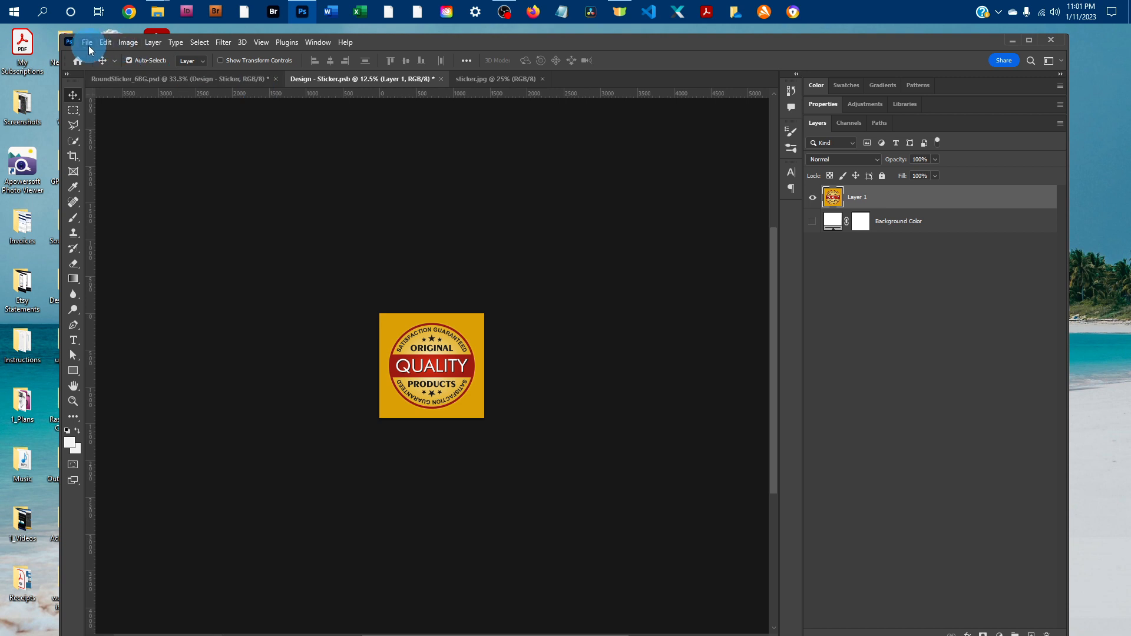
left_click(86, 42)
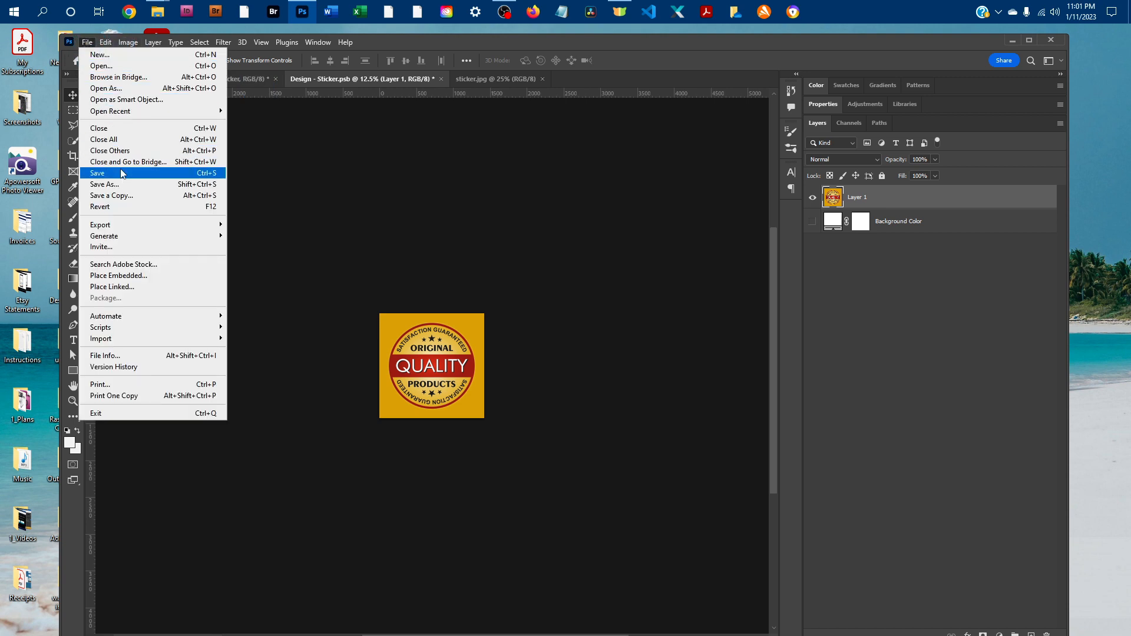
left_click(97, 173)
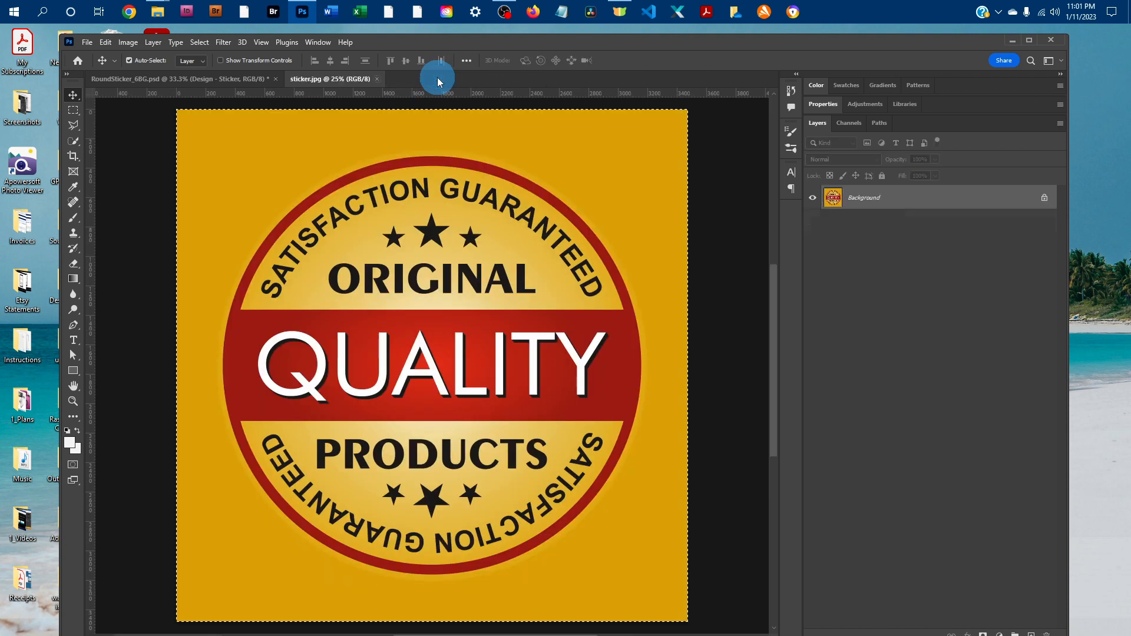
mouse_move(379, 81)
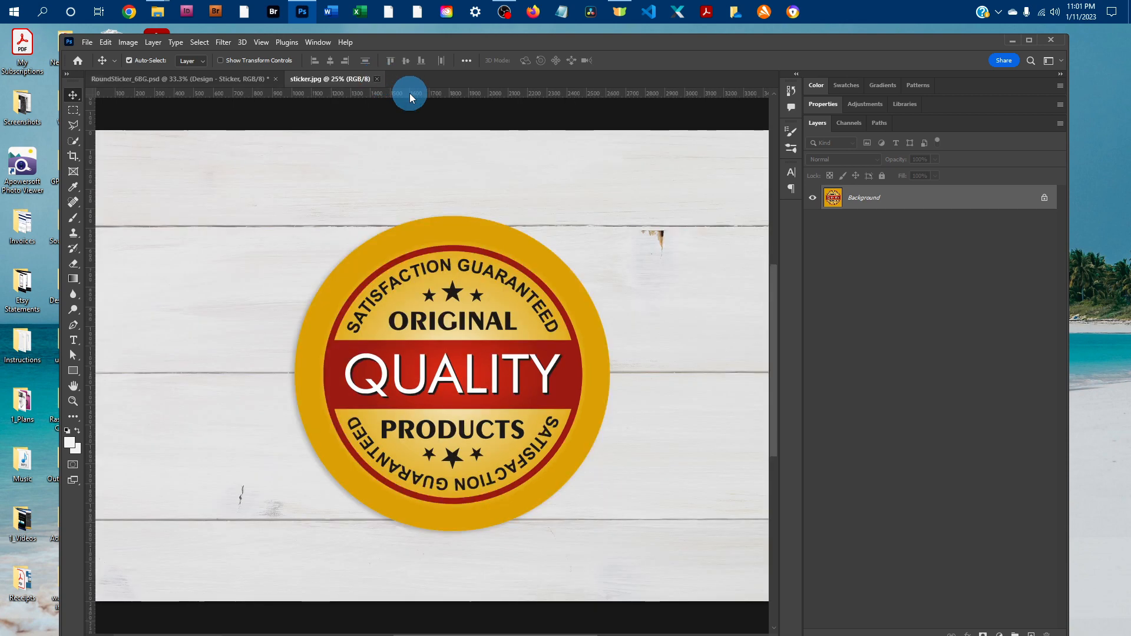
left_click(173, 78)
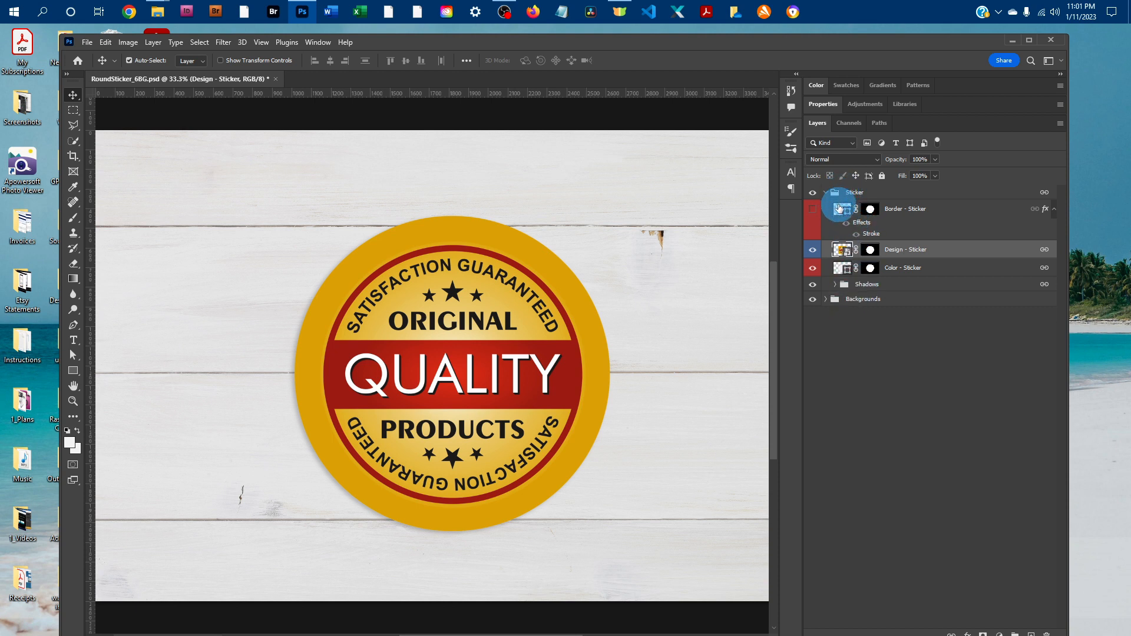
Select the Border - Sticker layer, show its white ring and open its Stroke effect.
left_click(812, 214)
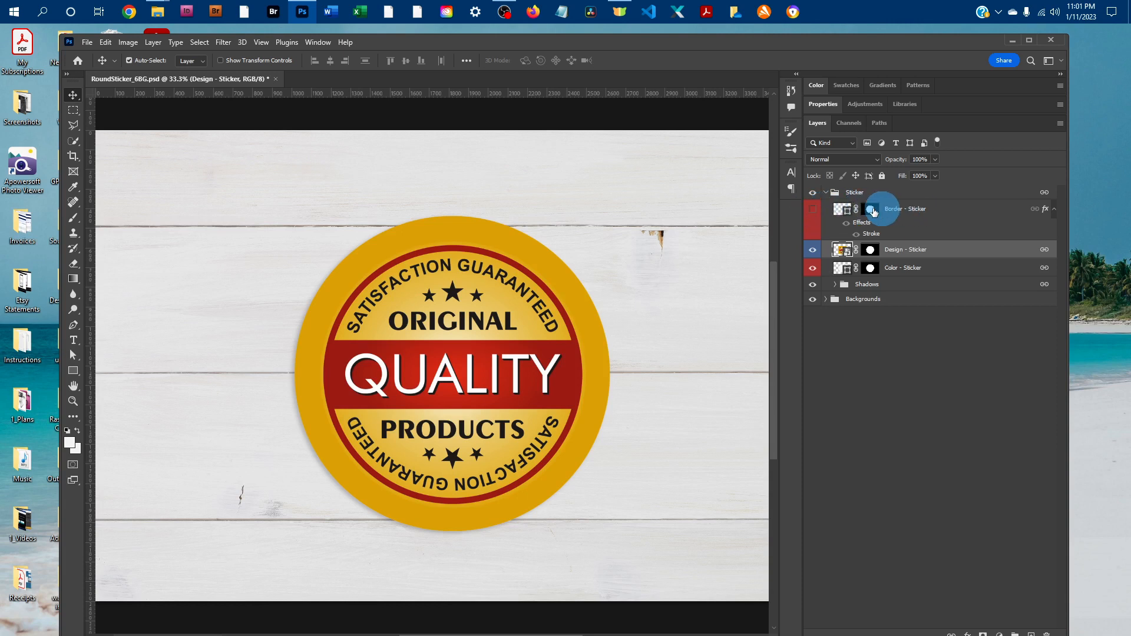
left_click(813, 208)
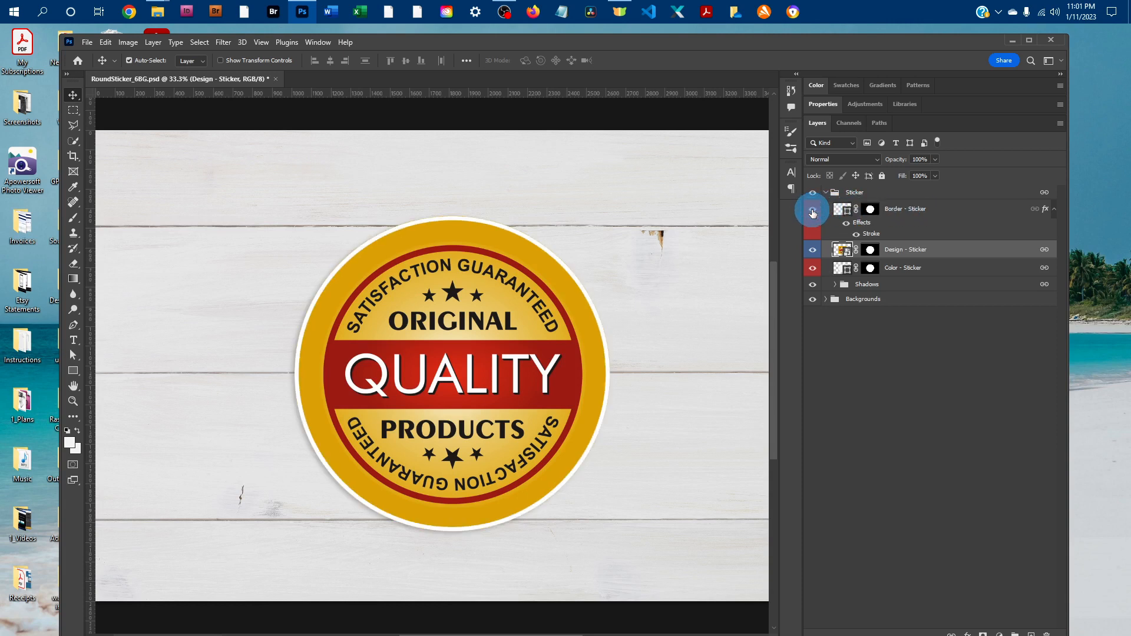
left_click(813, 209)
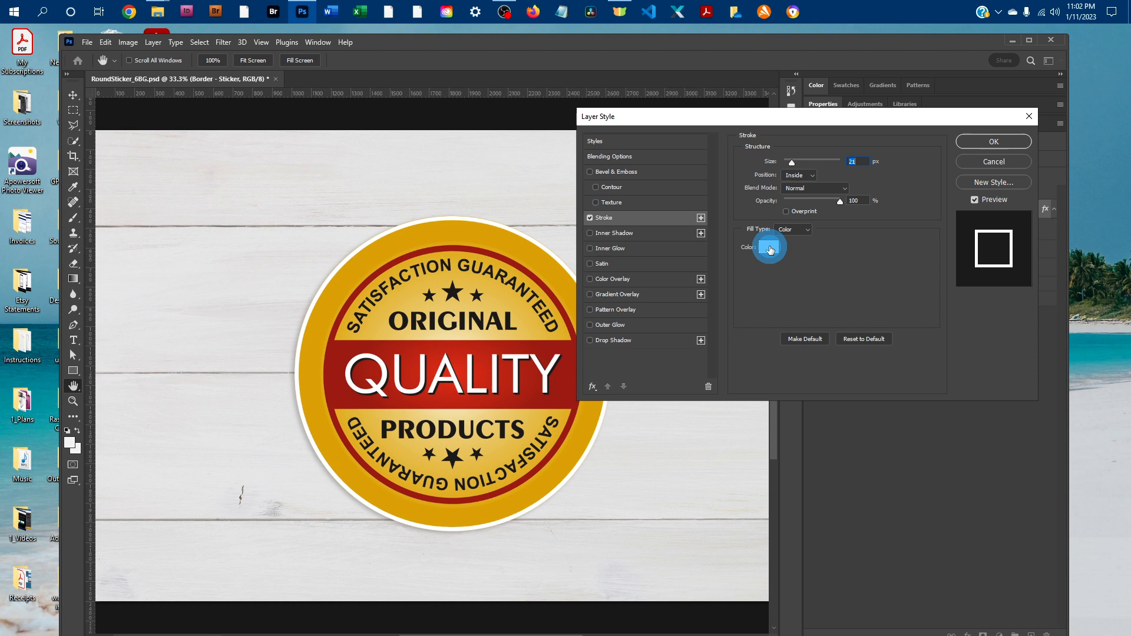
Pick a dark red in the Color Picker for the border stroke.
left_click(770, 248)
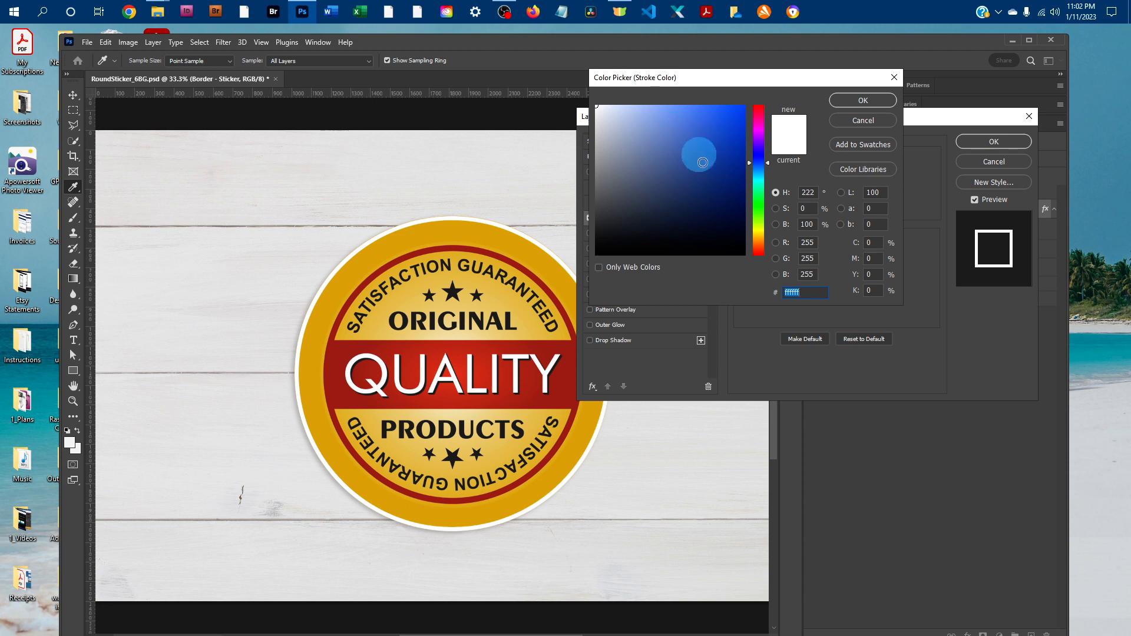
left_click(659, 147)
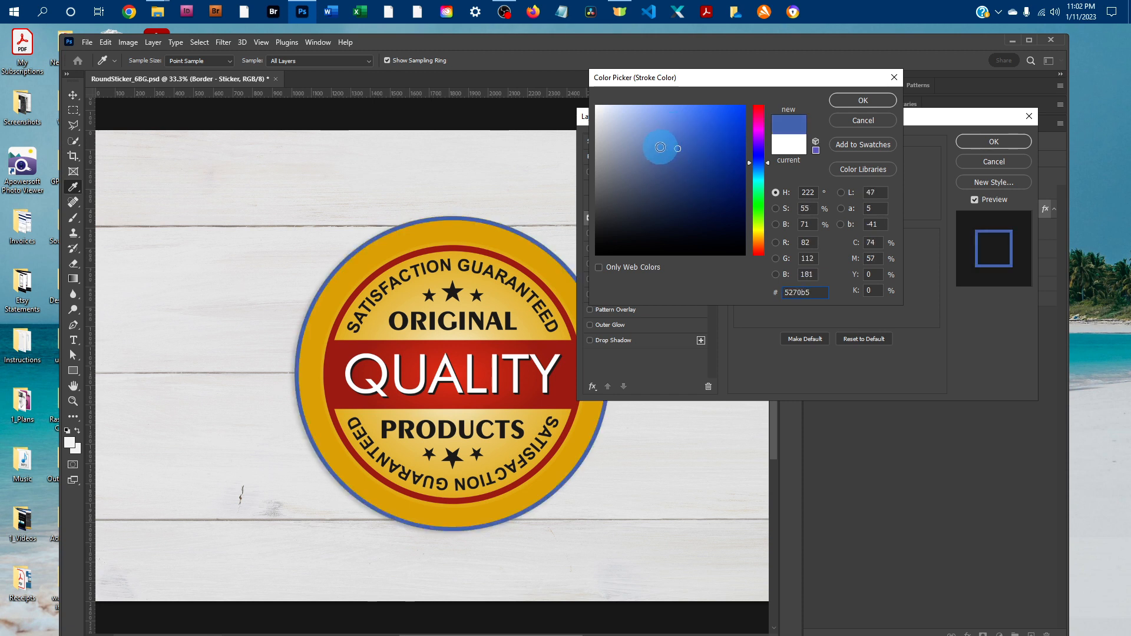
left_click(703, 144)
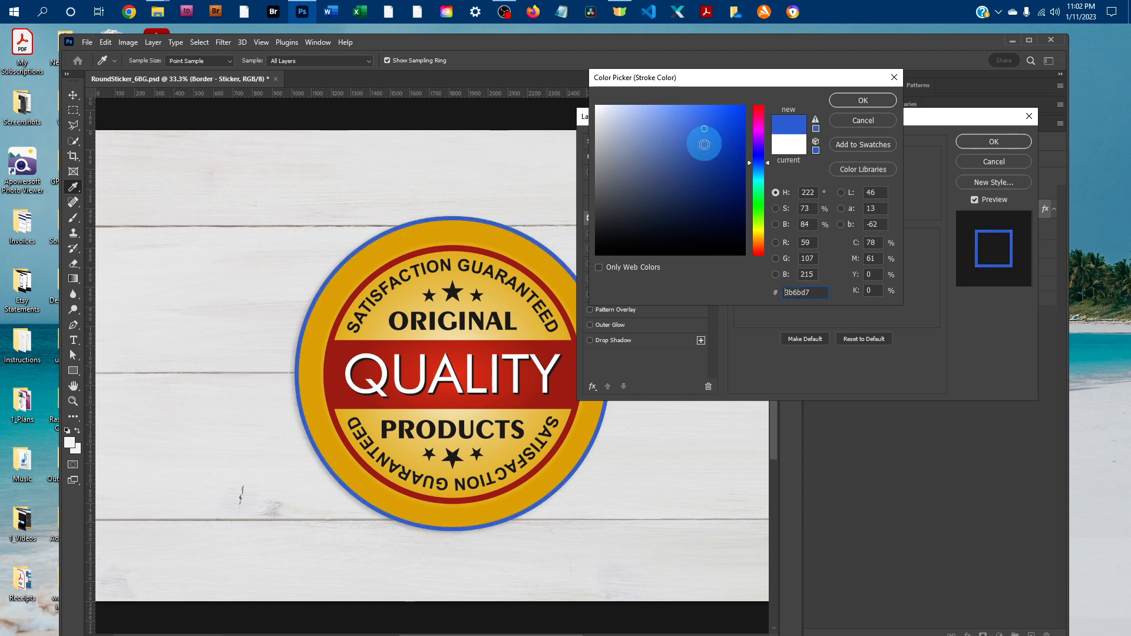
left_click_drag(703, 145, 703, 128)
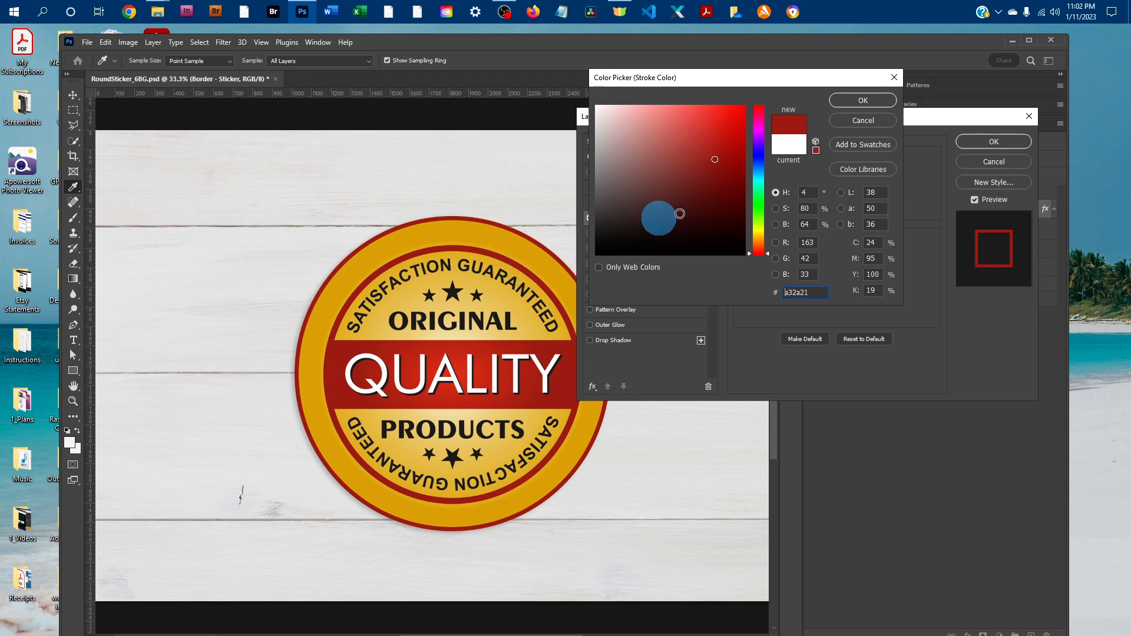
left_click(861, 100)
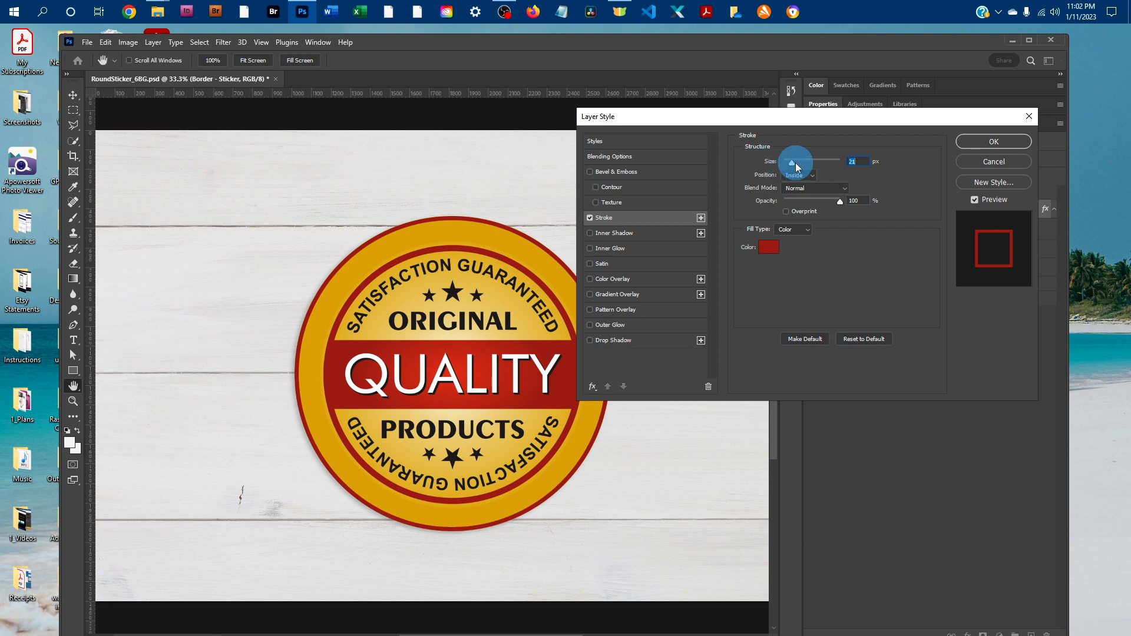
left_click_drag(793, 161, 806, 161)
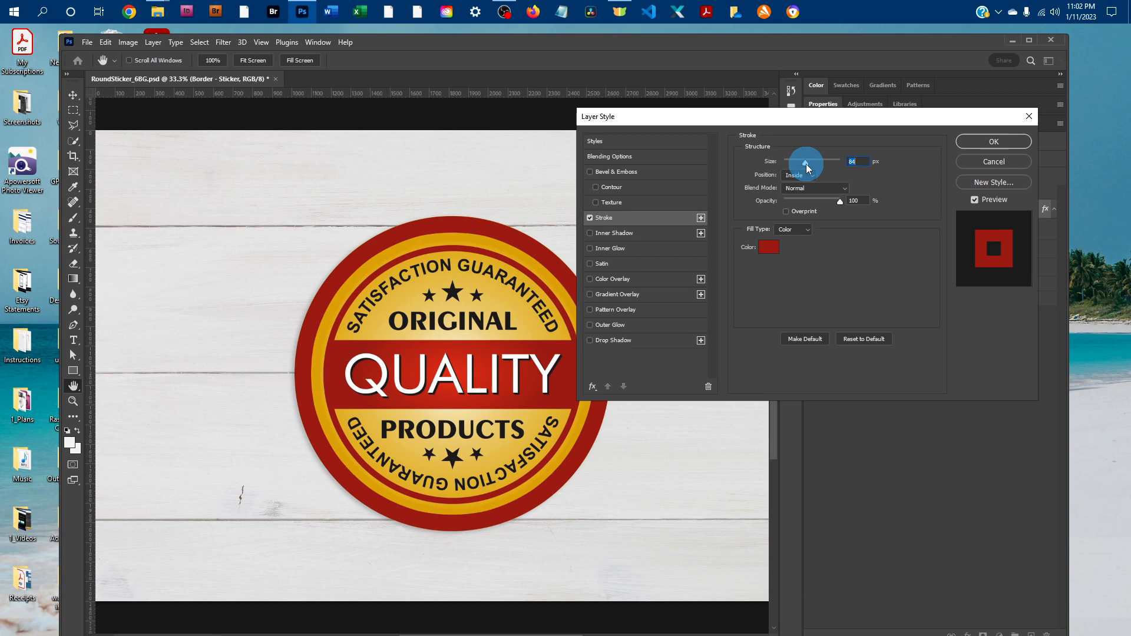
left_click_drag(807, 161, 797, 161)
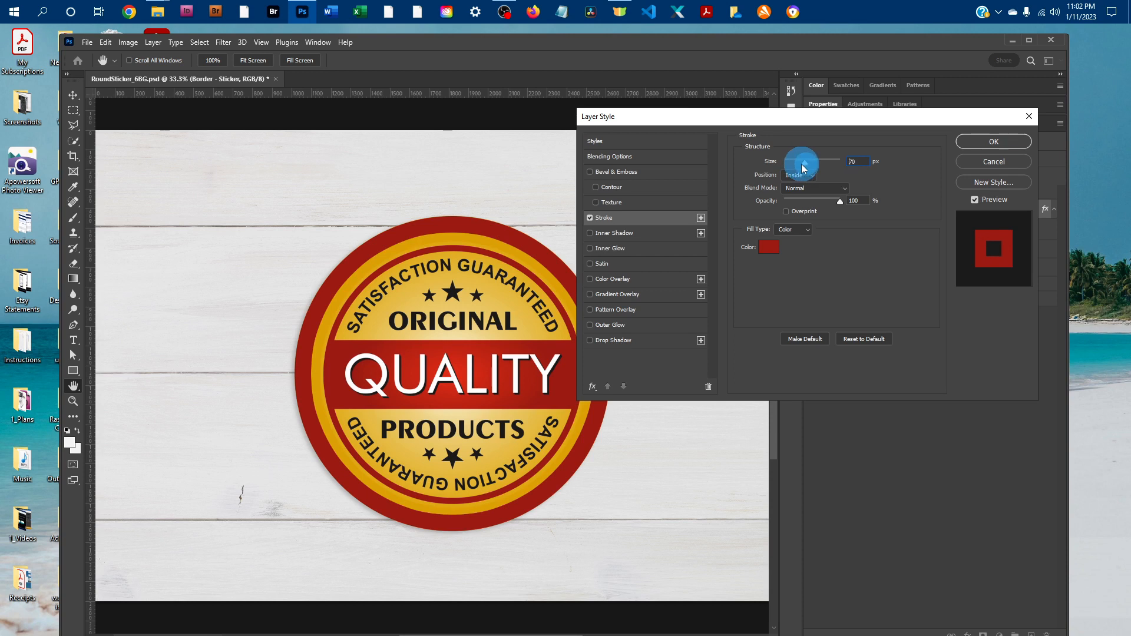
left_click_drag(815, 161, 794, 161)
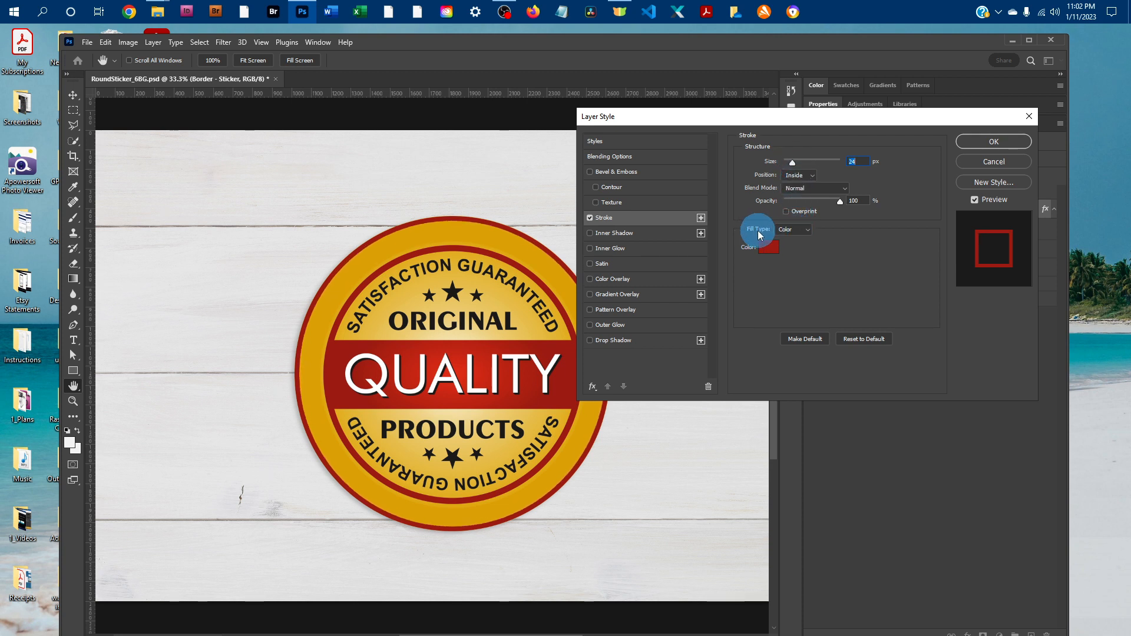
Switch the border stroke's Fill Type to Gradient and open the Gradient Editor.
left_click(793, 230)
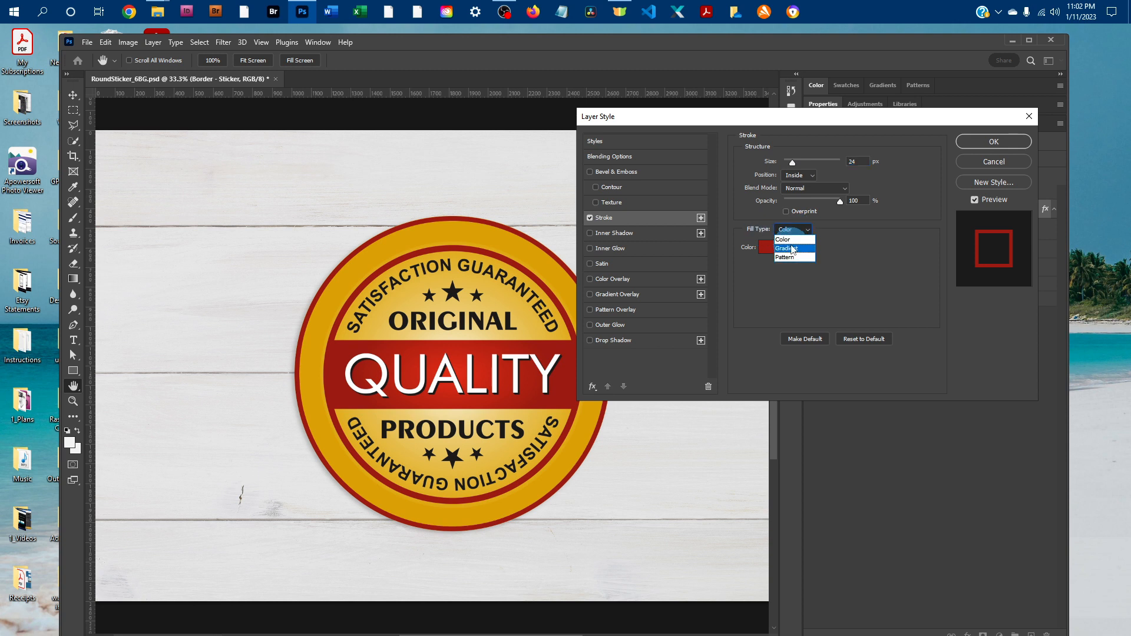
left_click(785, 248)
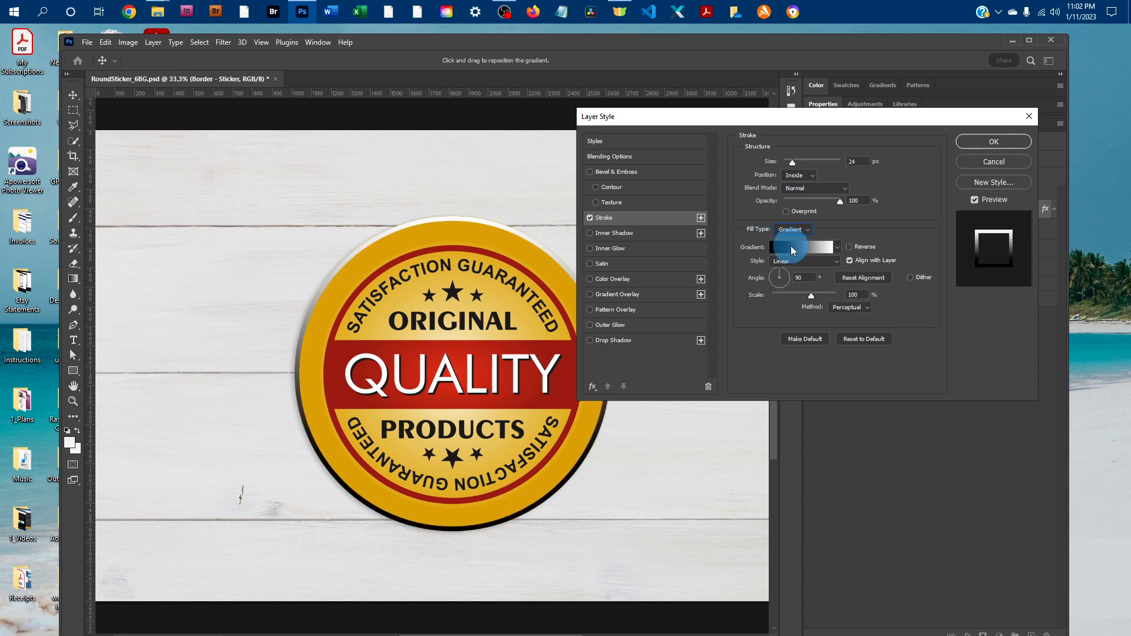
left_click(801, 247)
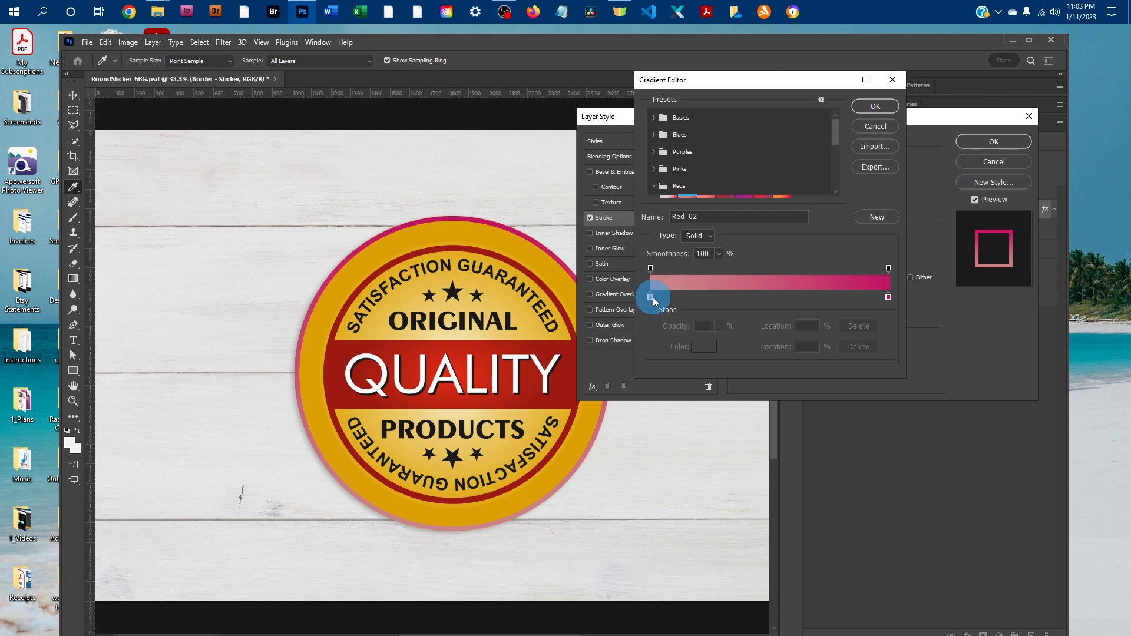
Recolor the gradient stops to dark red and light pink, then apply the stroke.
left_click(650, 297)
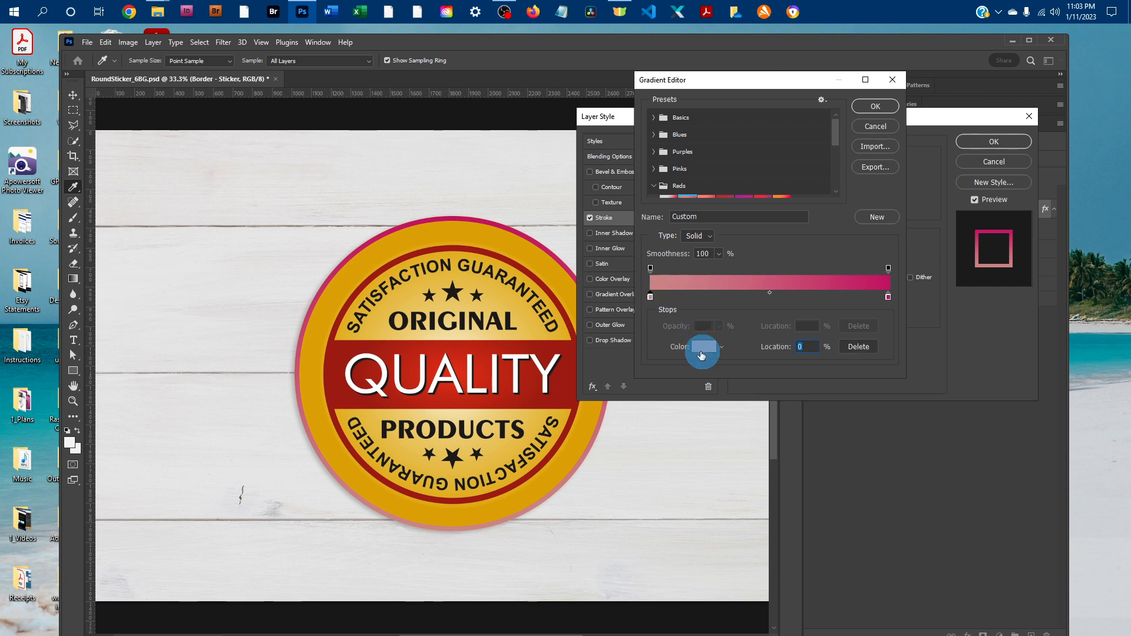
left_click(701, 346)
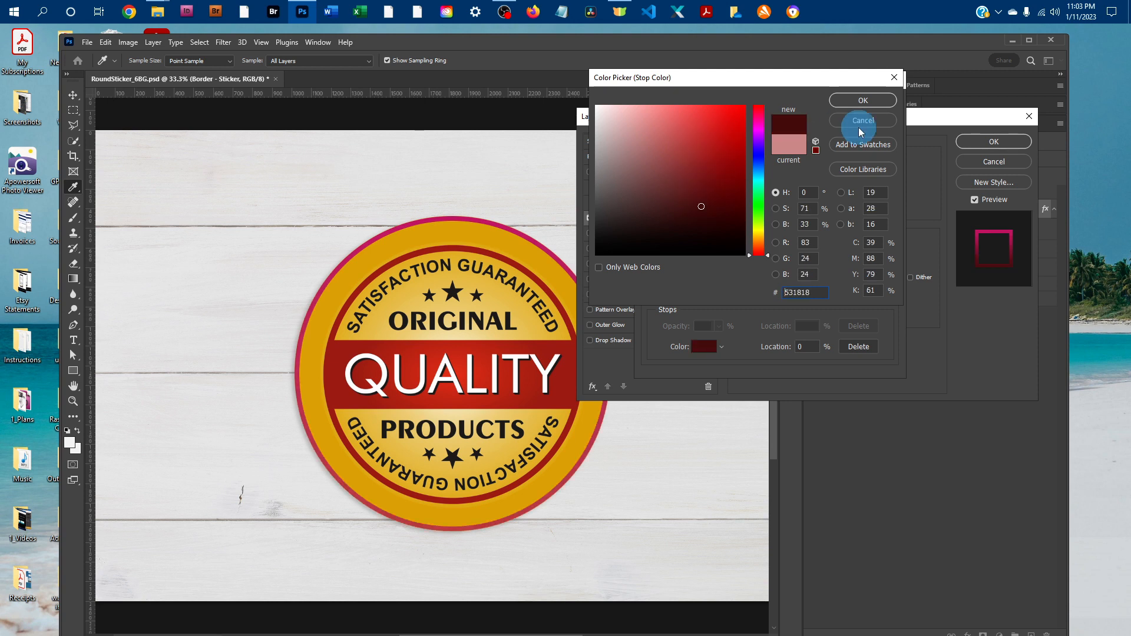
left_click(861, 121)
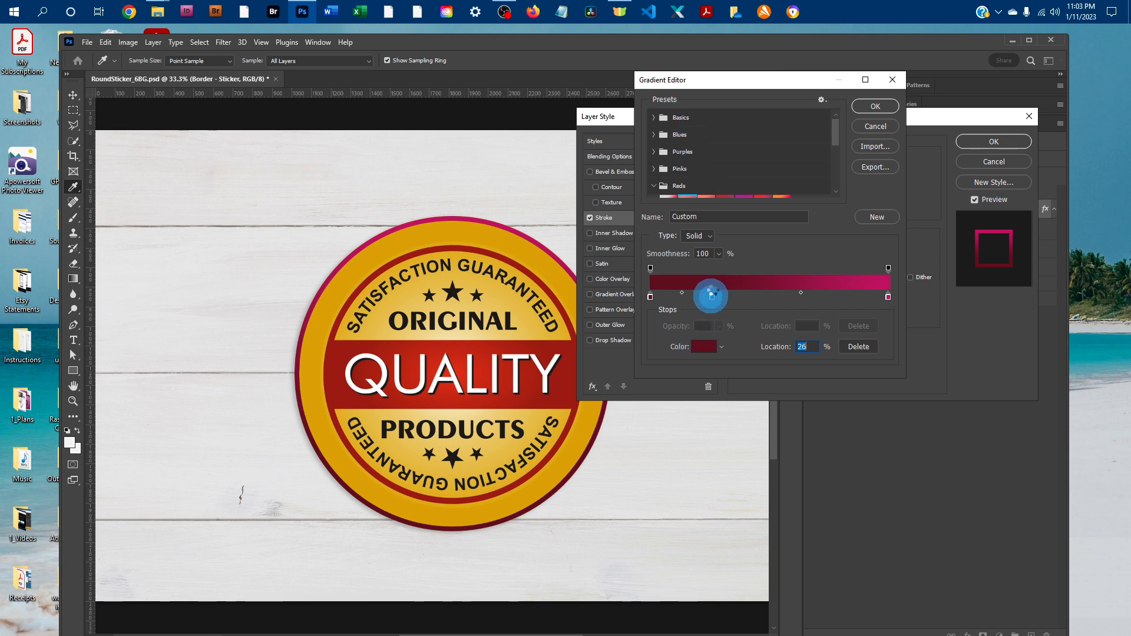
left_click(705, 347)
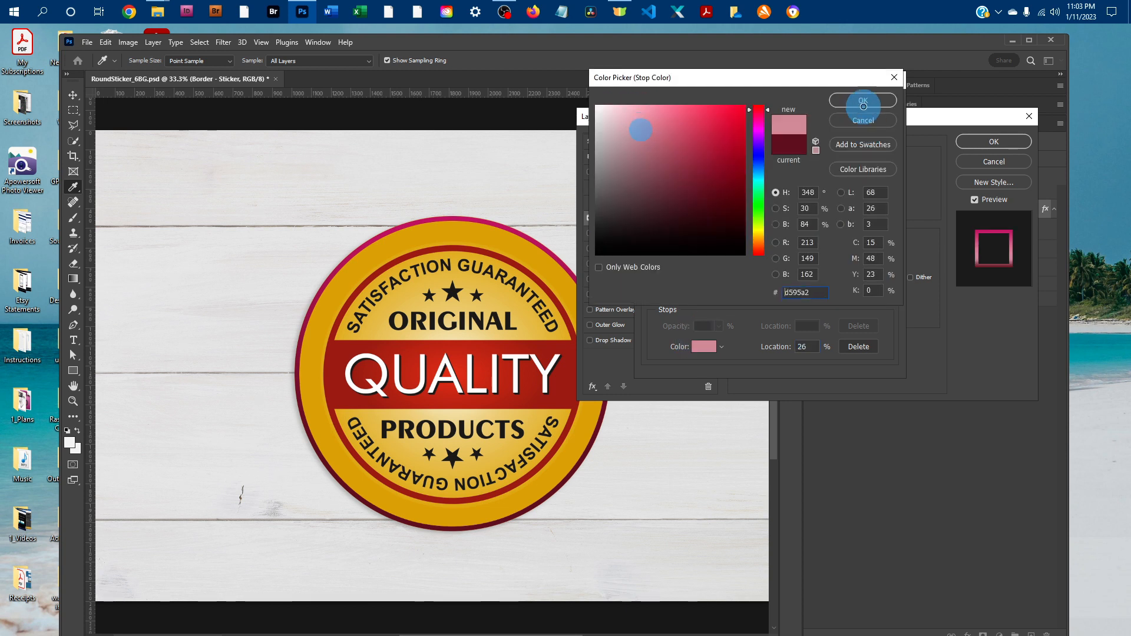
left_click(862, 99)
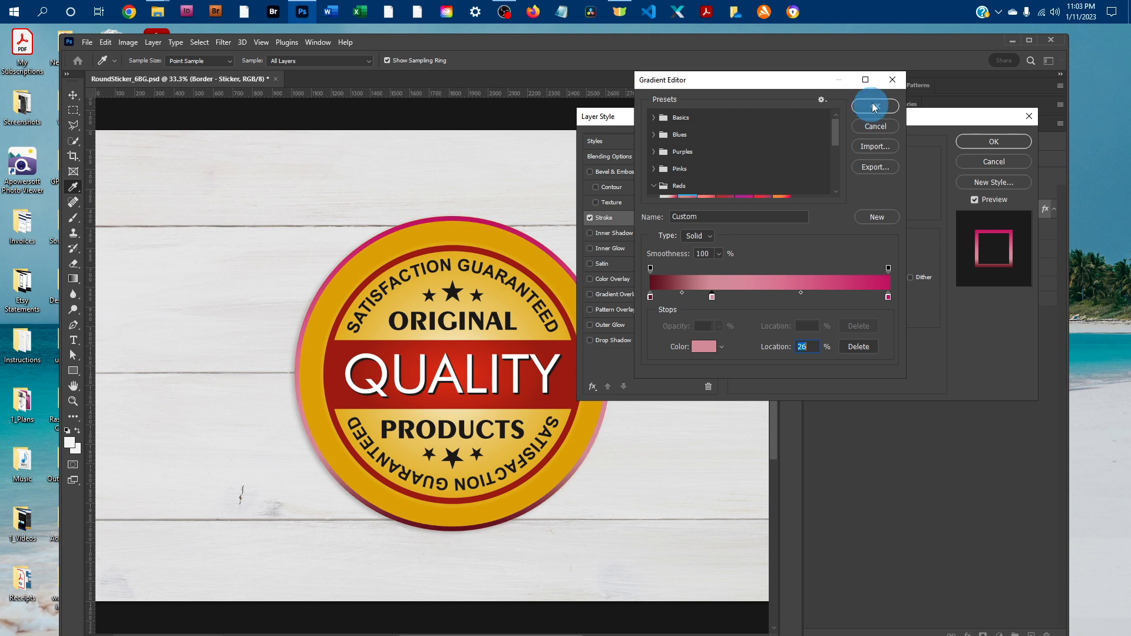
left_click(875, 107)
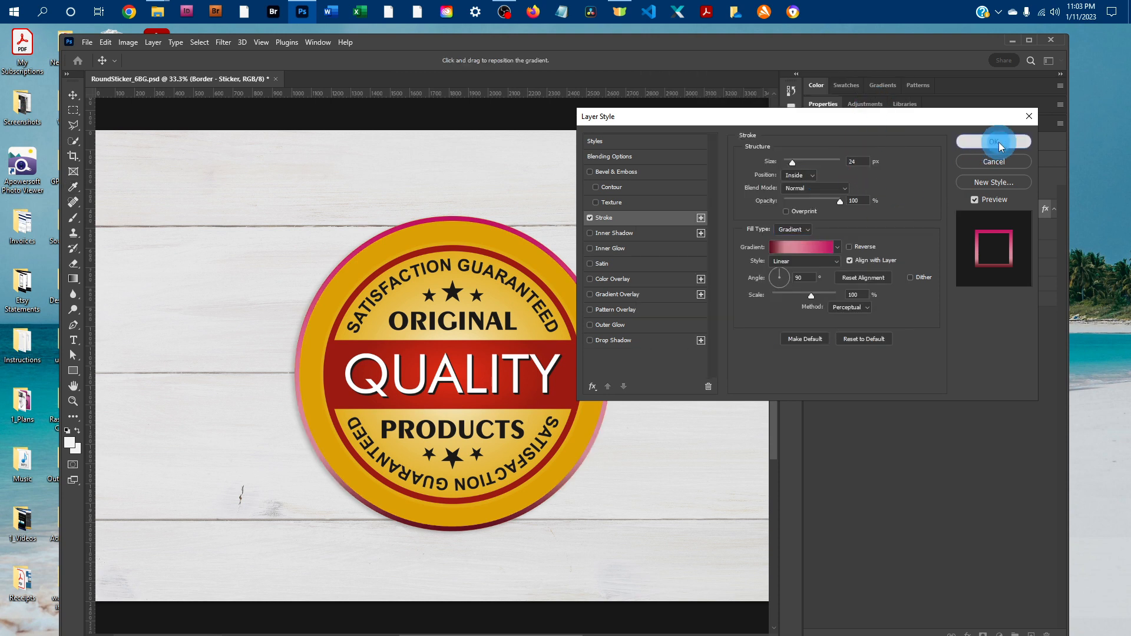
left_click(993, 141)
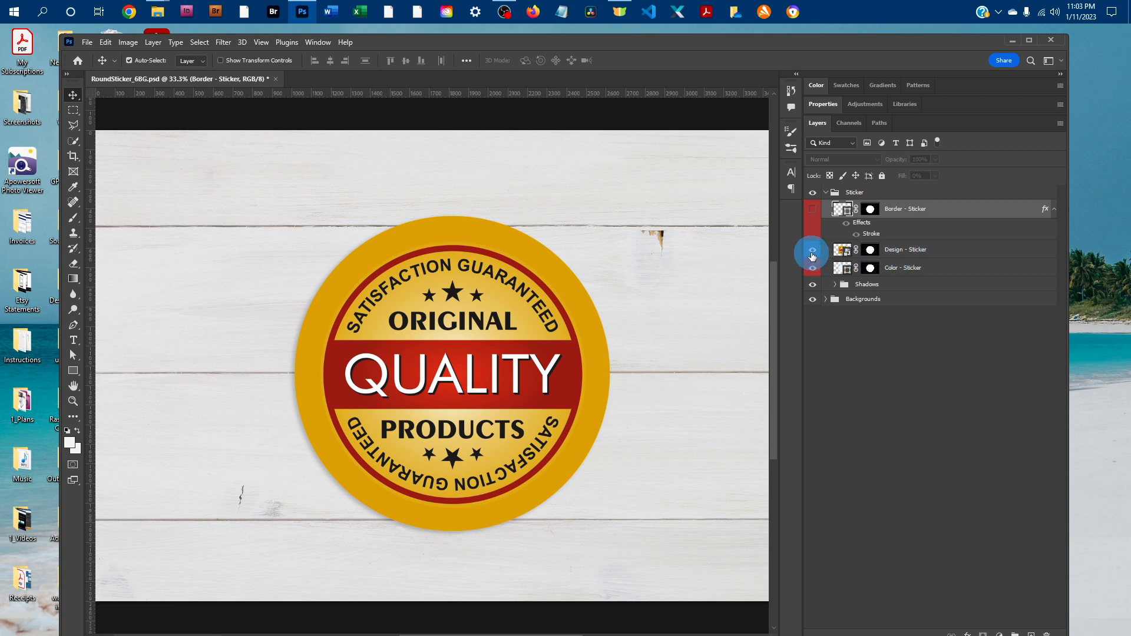
Hide the Design - Sticker layer and set the Color - Sticker fill to light blue.
left_click(813, 249)
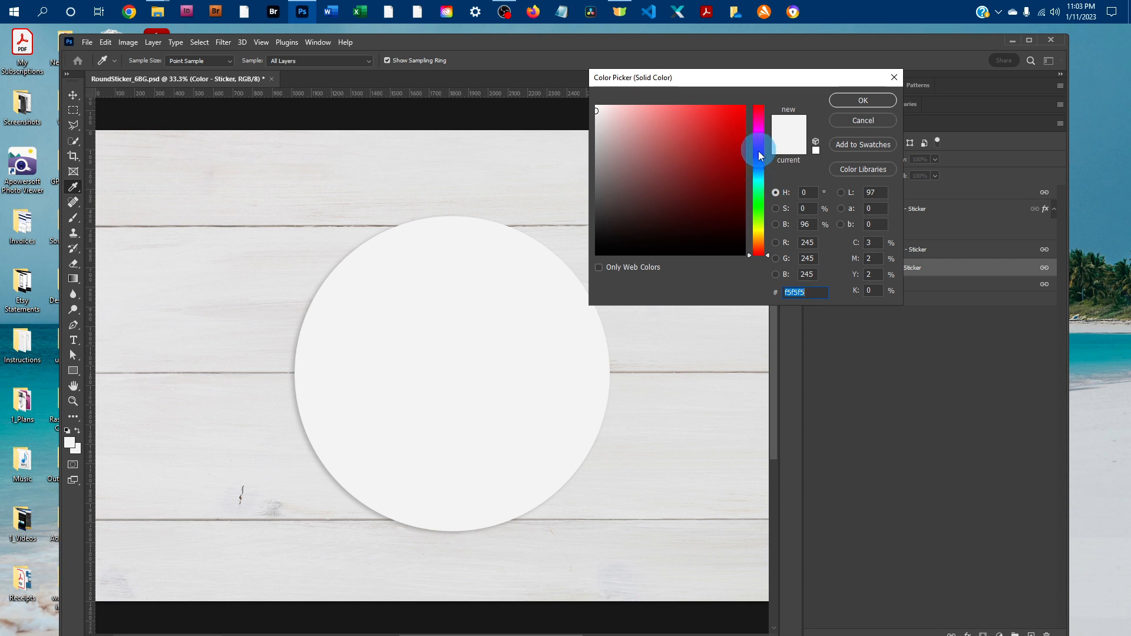
left_click_drag(758, 149, 758, 168)
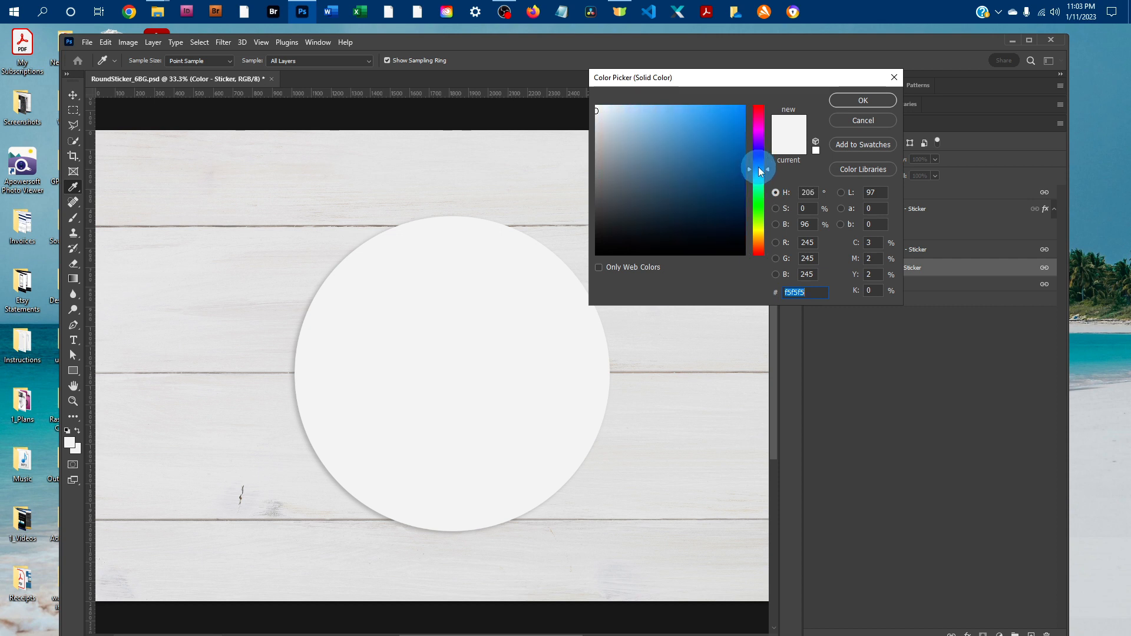
left_click(668, 150)
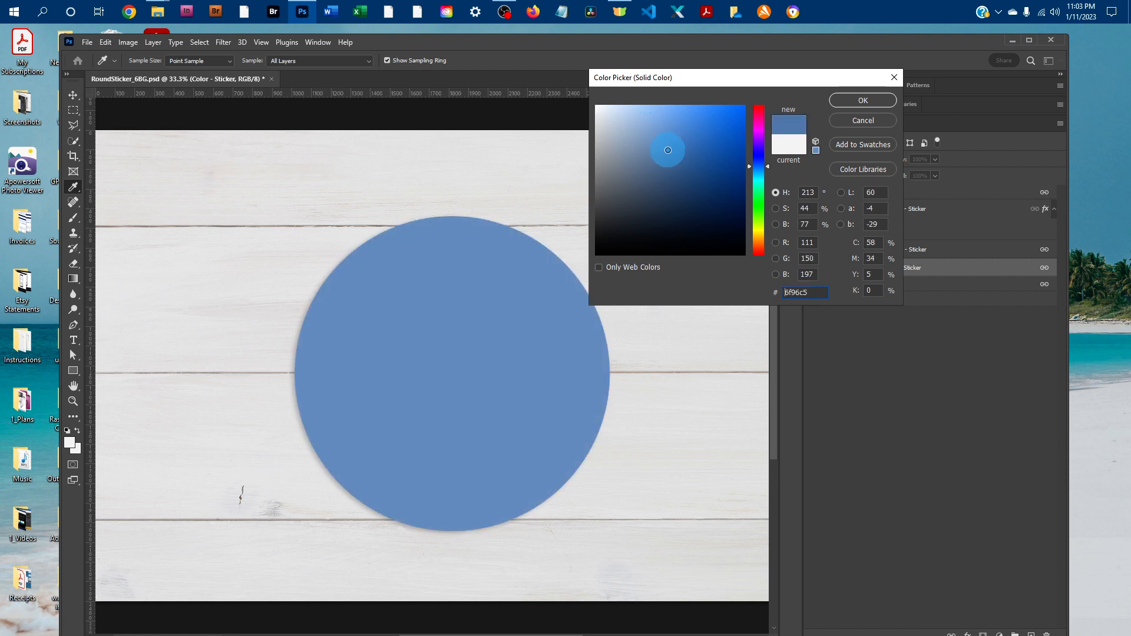
left_click(676, 142)
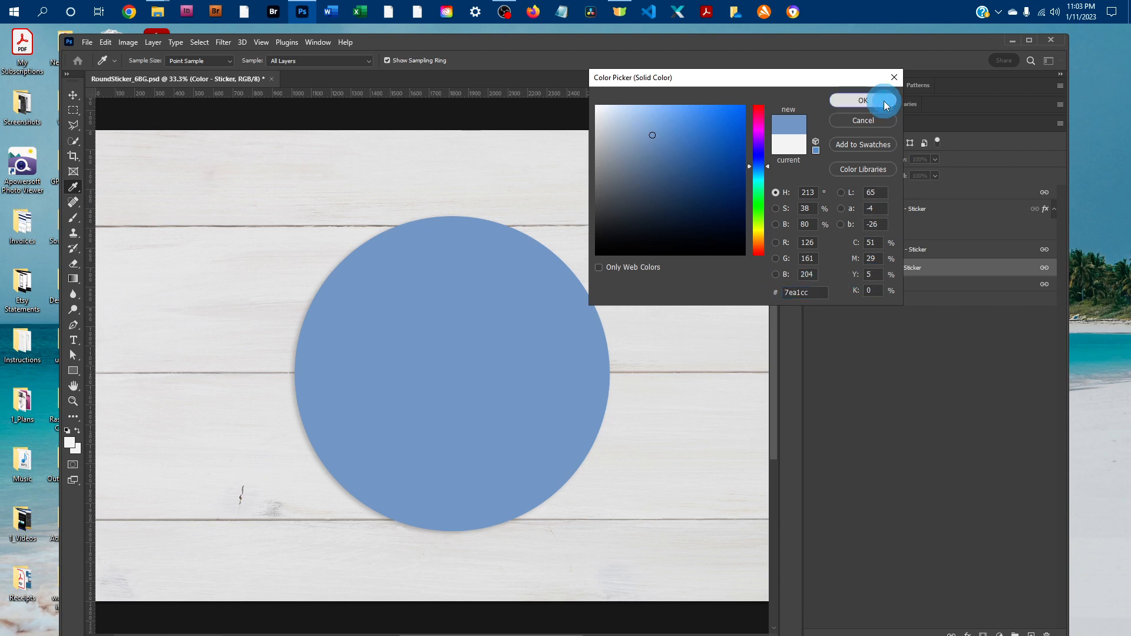
left_click(858, 100)
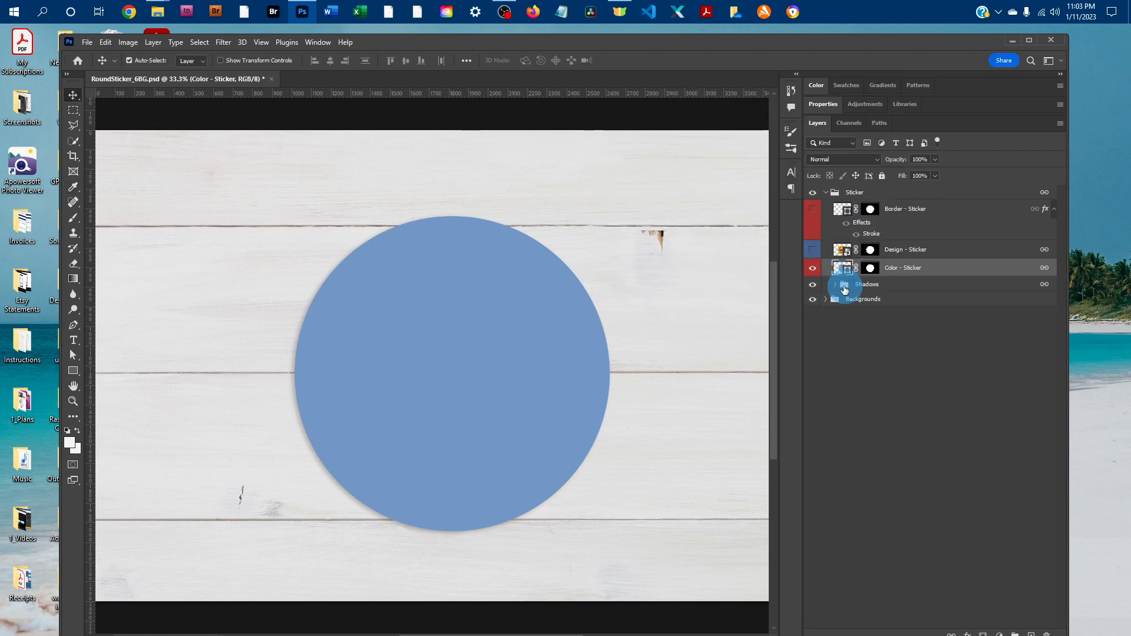
Select the Shadow layer in the Shadows group and set its opacity to about 36%.
left_click(835, 283)
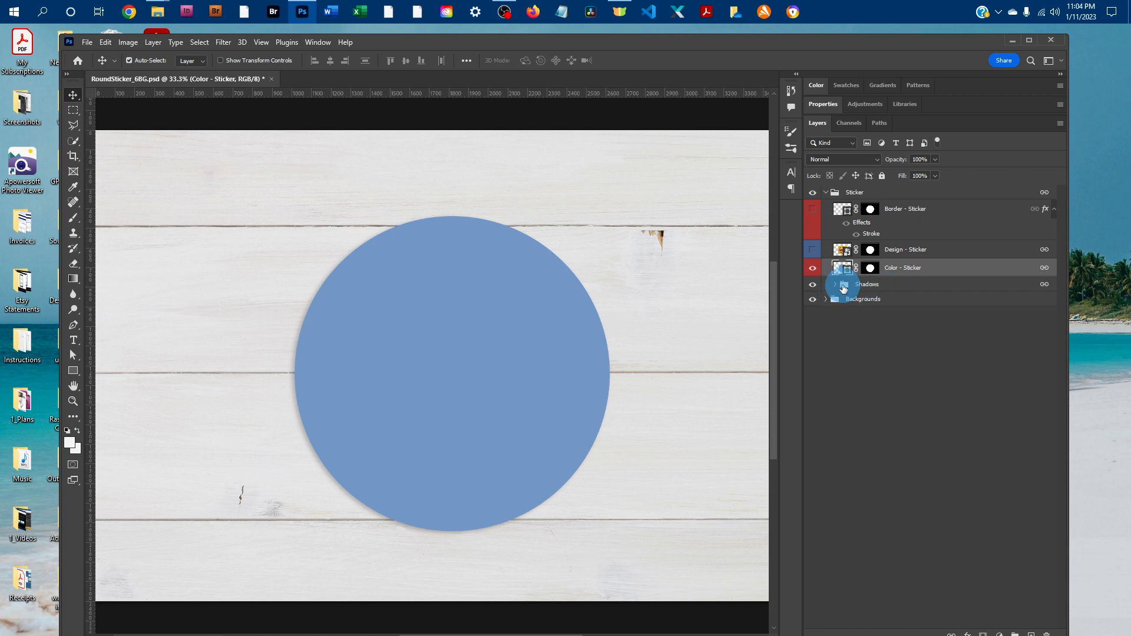
left_click(835, 284)
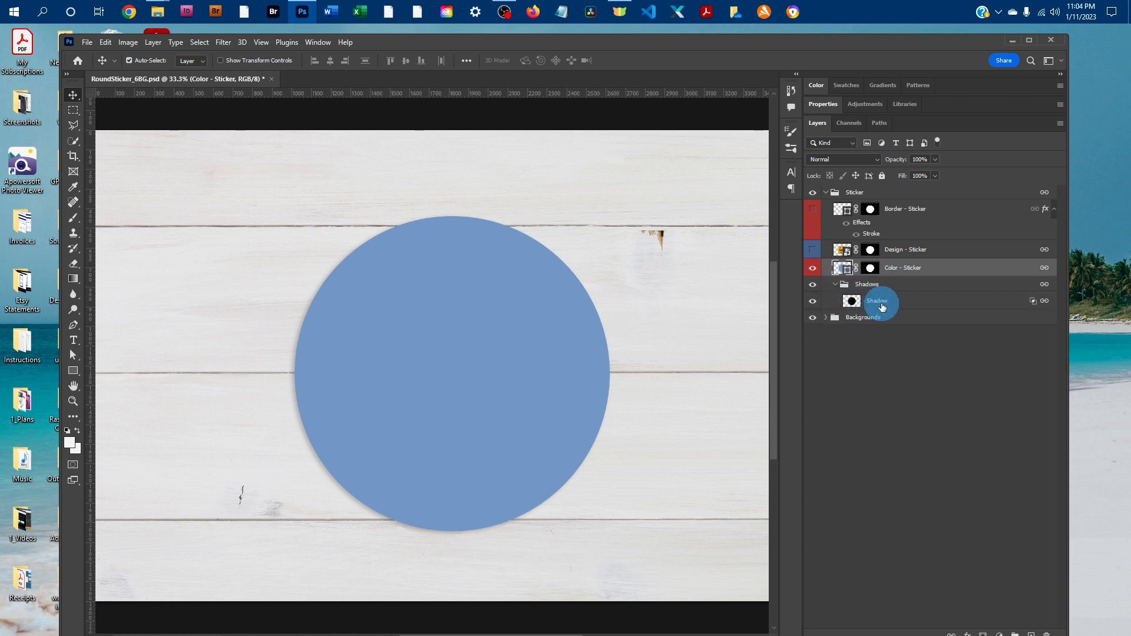
left_click(877, 301)
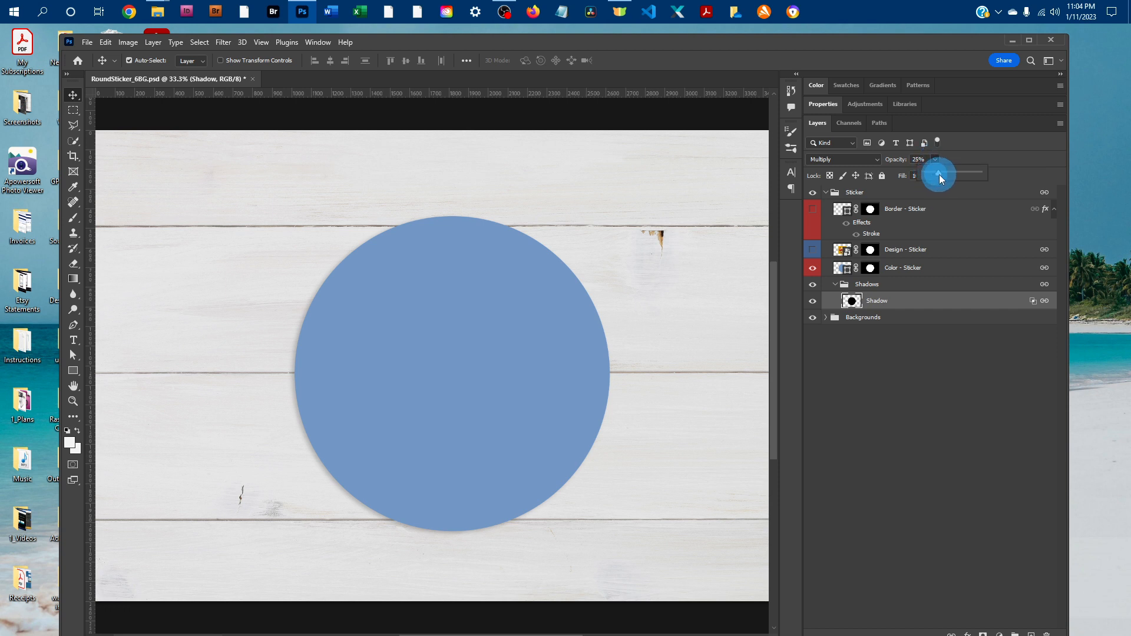
left_click_drag(939, 173, 952, 178)
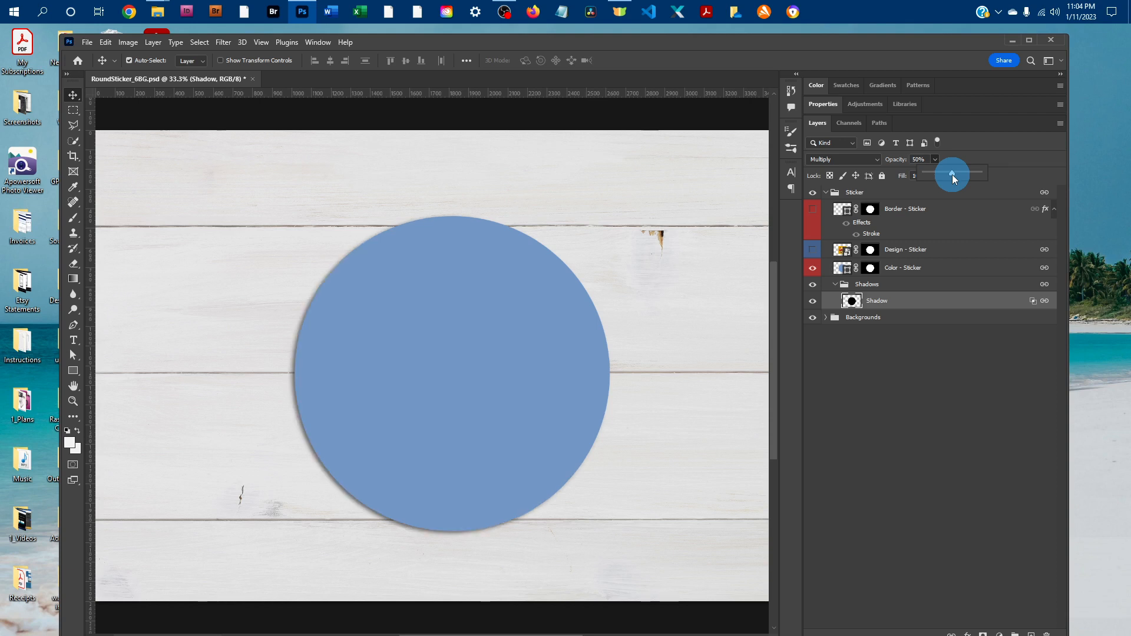
left_click_drag(954, 174, 935, 174)
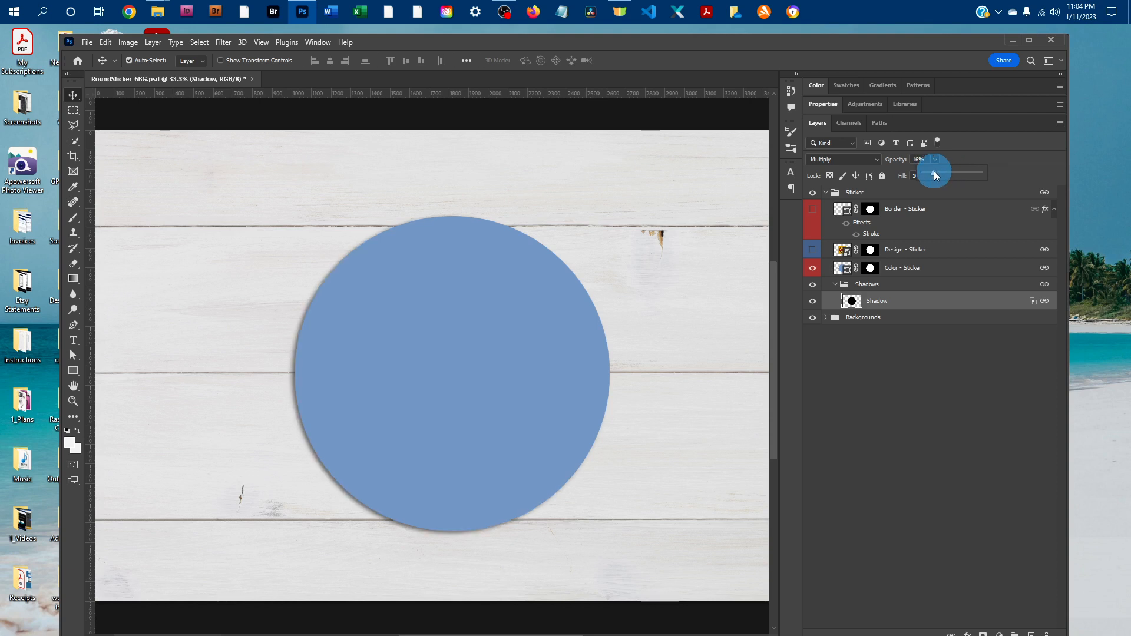
left_click_drag(932, 176, 939, 177)
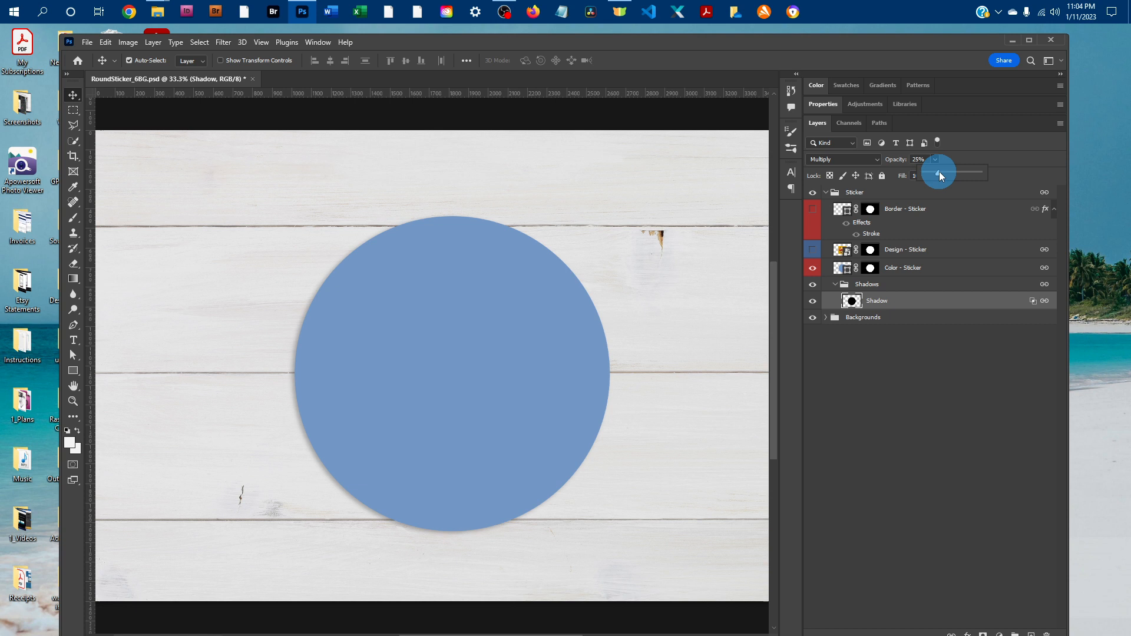
left_click_drag(941, 176, 949, 177)
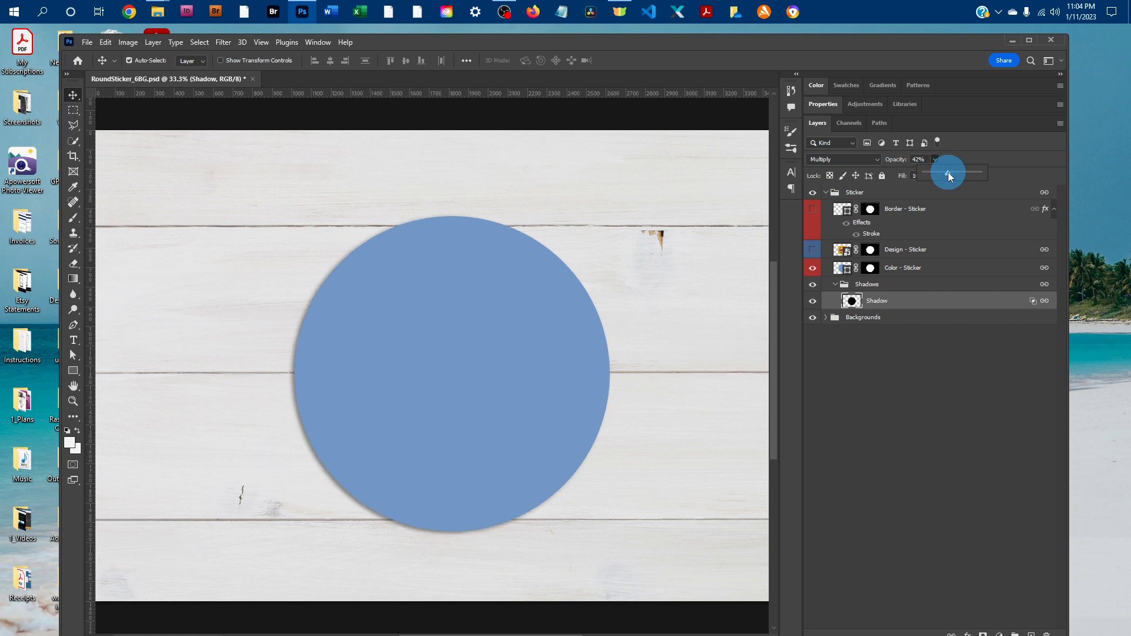
left_click_drag(951, 172, 944, 173)
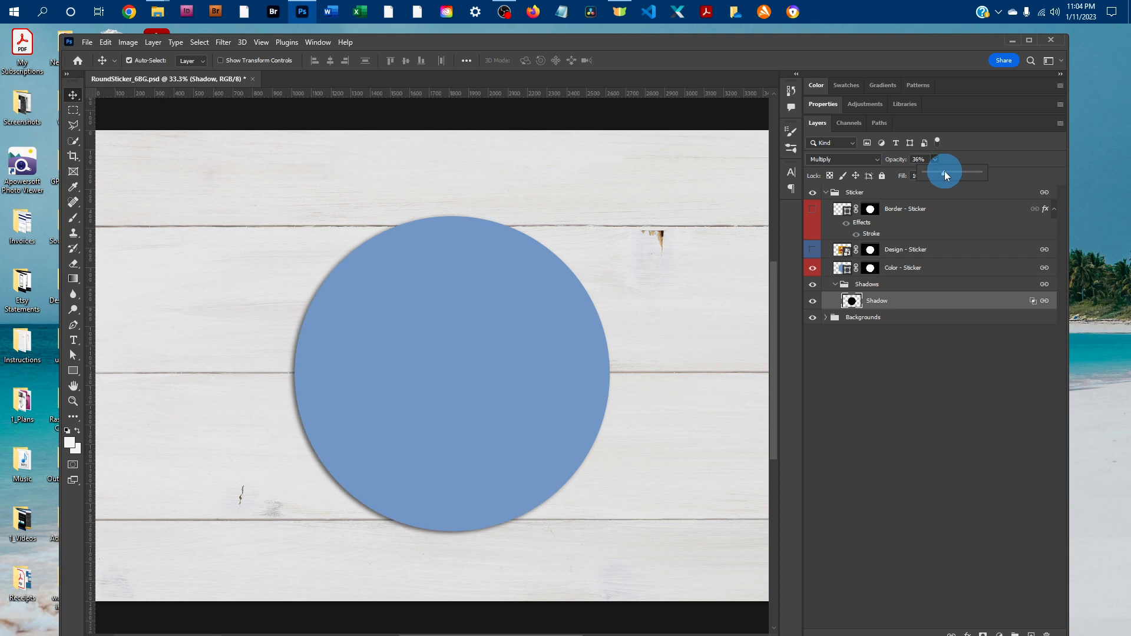
left_click_drag(947, 173, 943, 172)
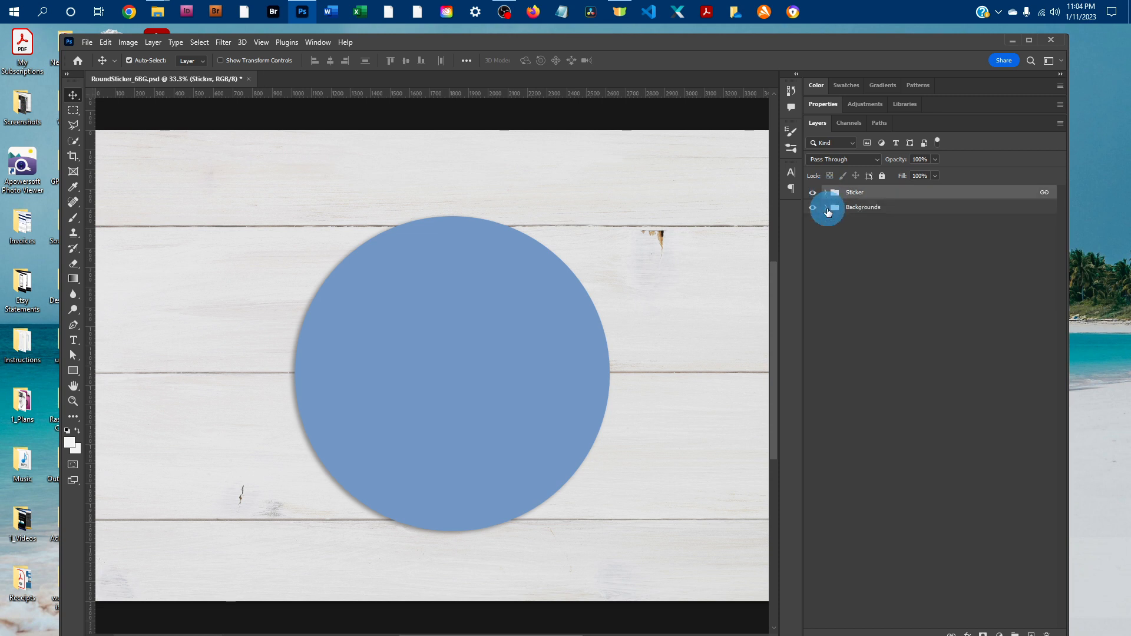
Hide Gray Marble so White Wood shows, and turn Design - Sticker back on.
left_click(827, 209)
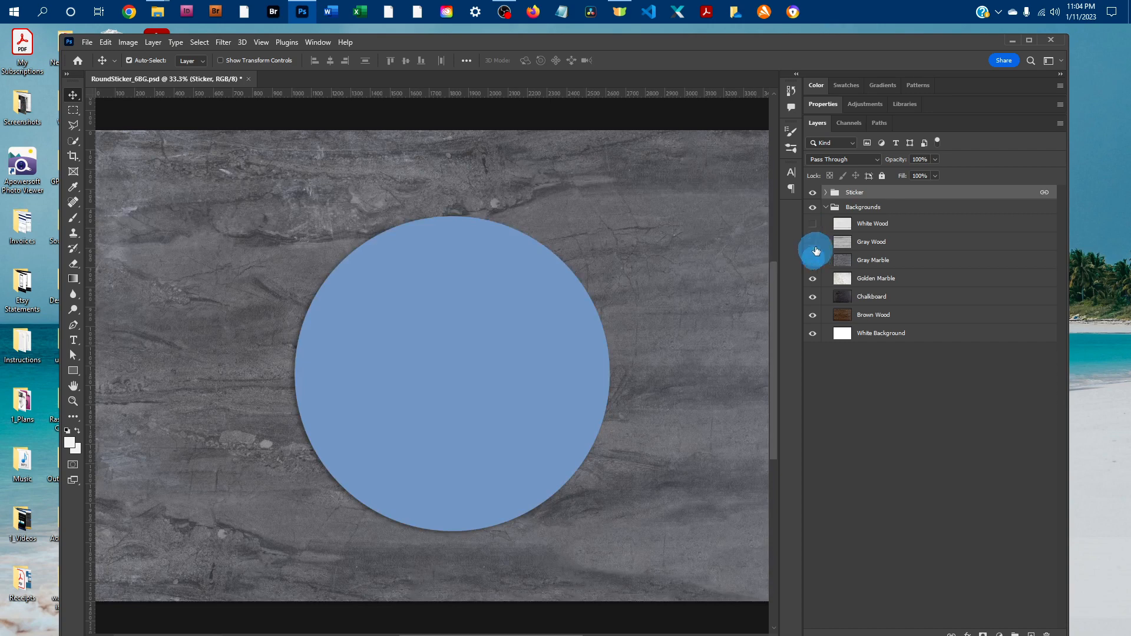
left_click(813, 224)
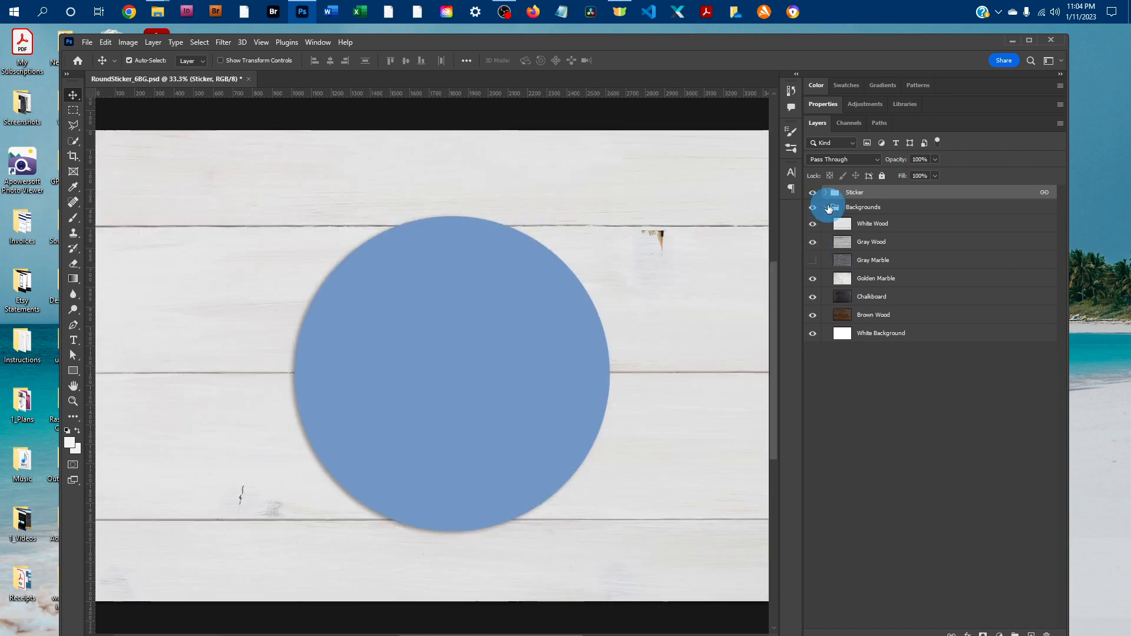
left_click(826, 193)
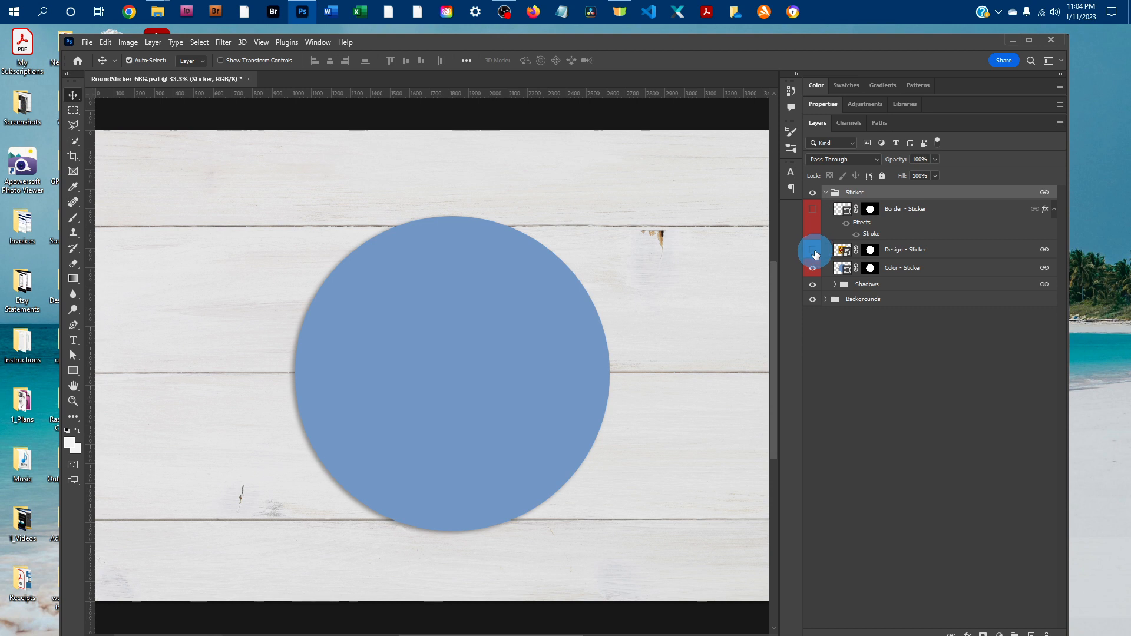
left_click(812, 249)
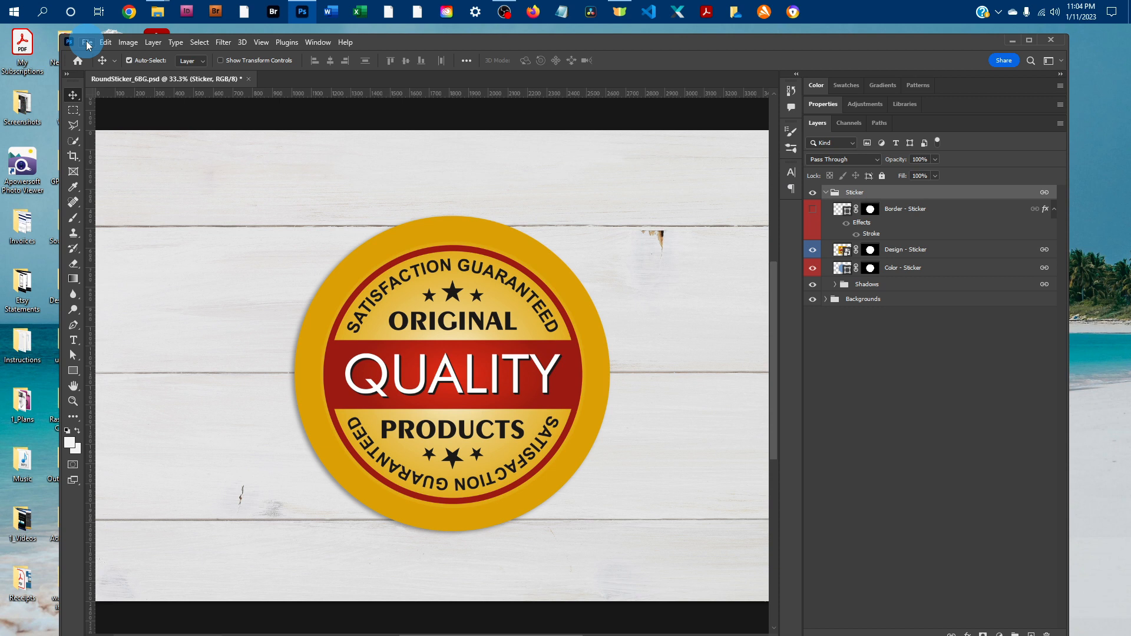
Save a JPEG copy of the mockup at Quality 12 in the Round Sticker 6BG folder.
left_click(87, 42)
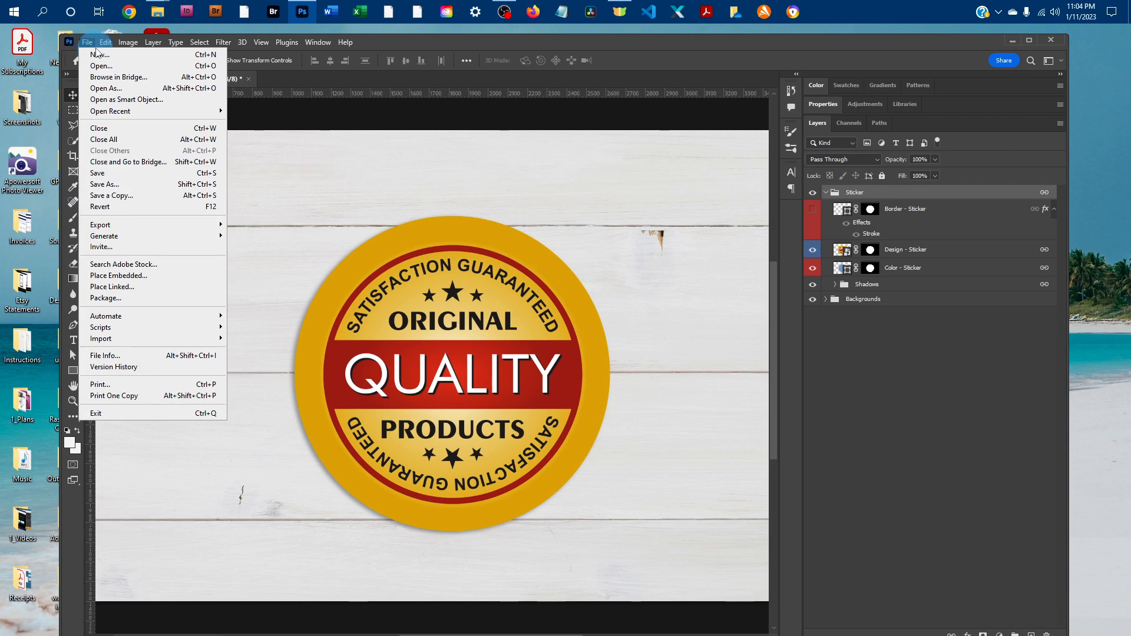
mouse_move(100, 224)
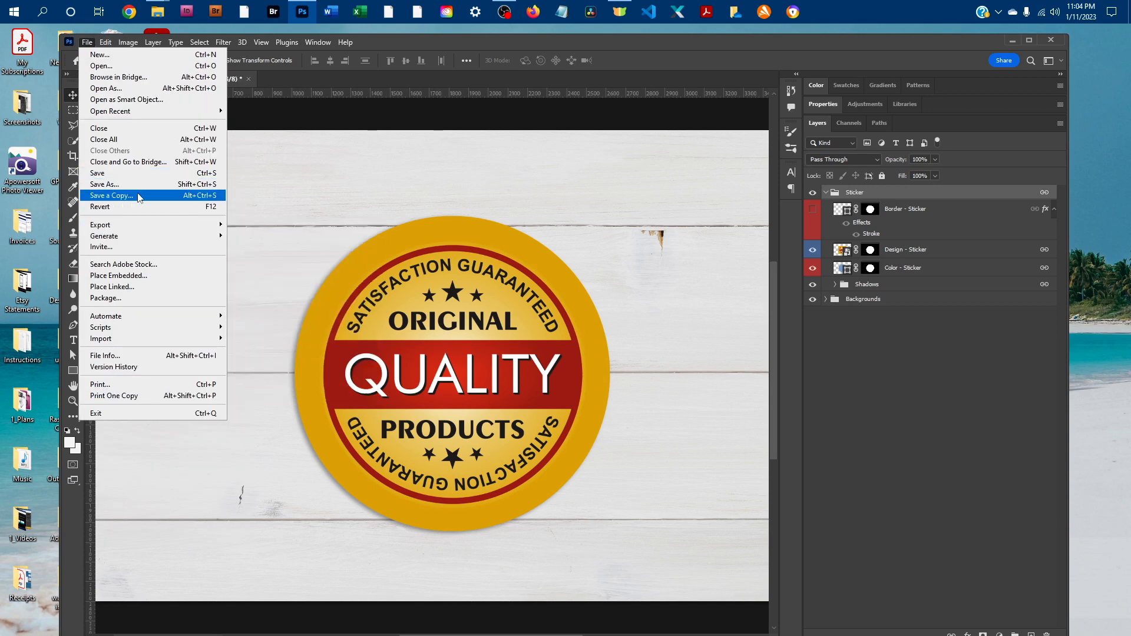
left_click(112, 195)
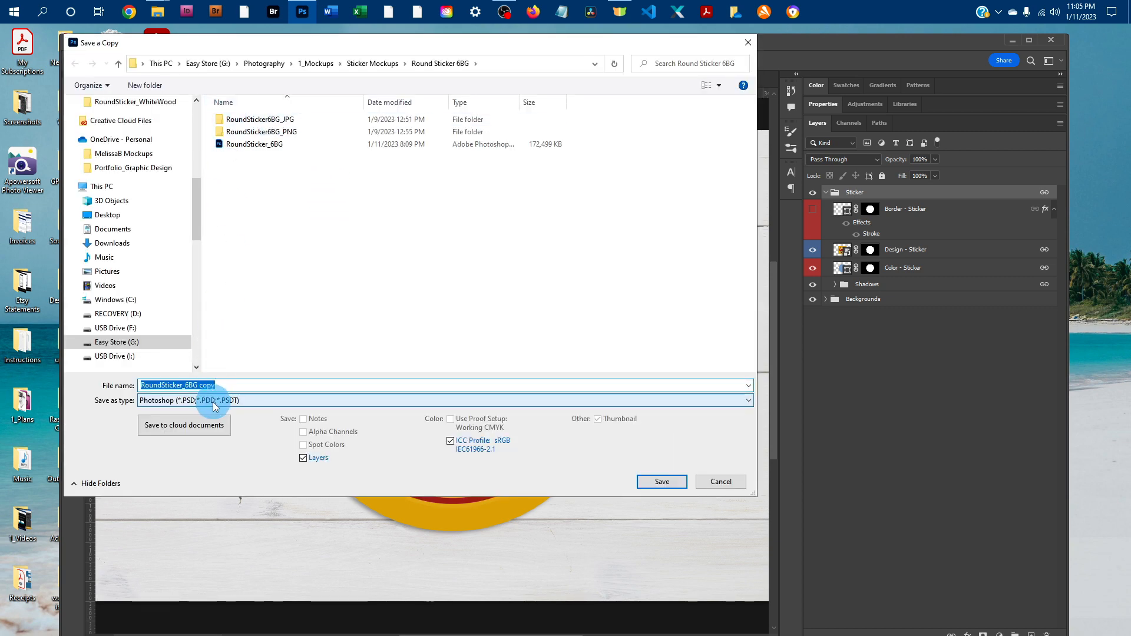
left_click(443, 401)
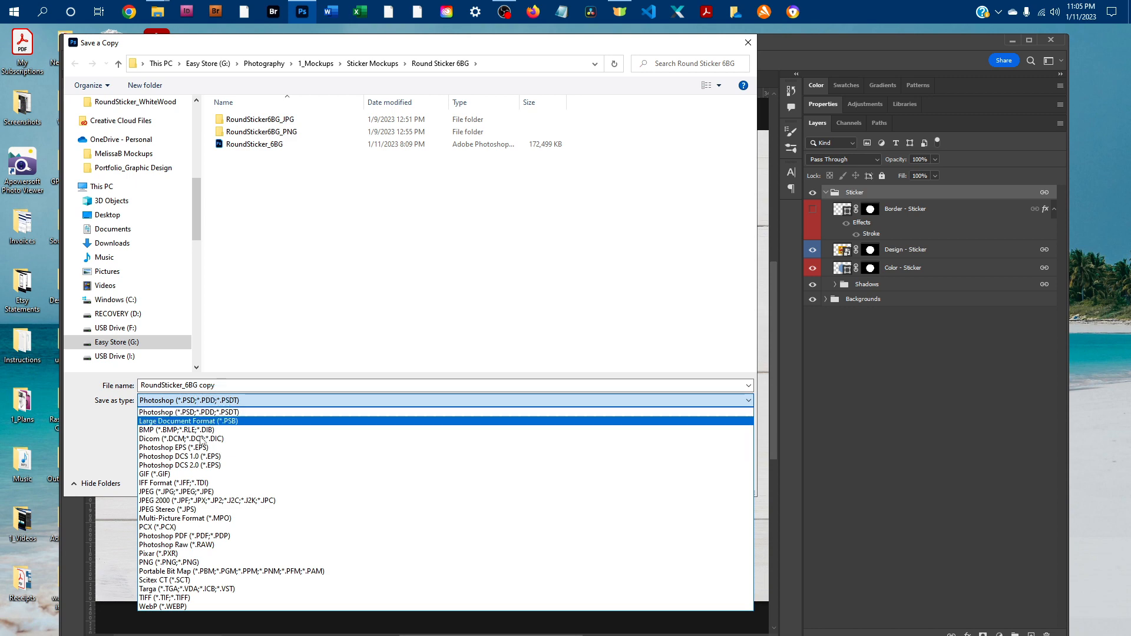
left_click(174, 492)
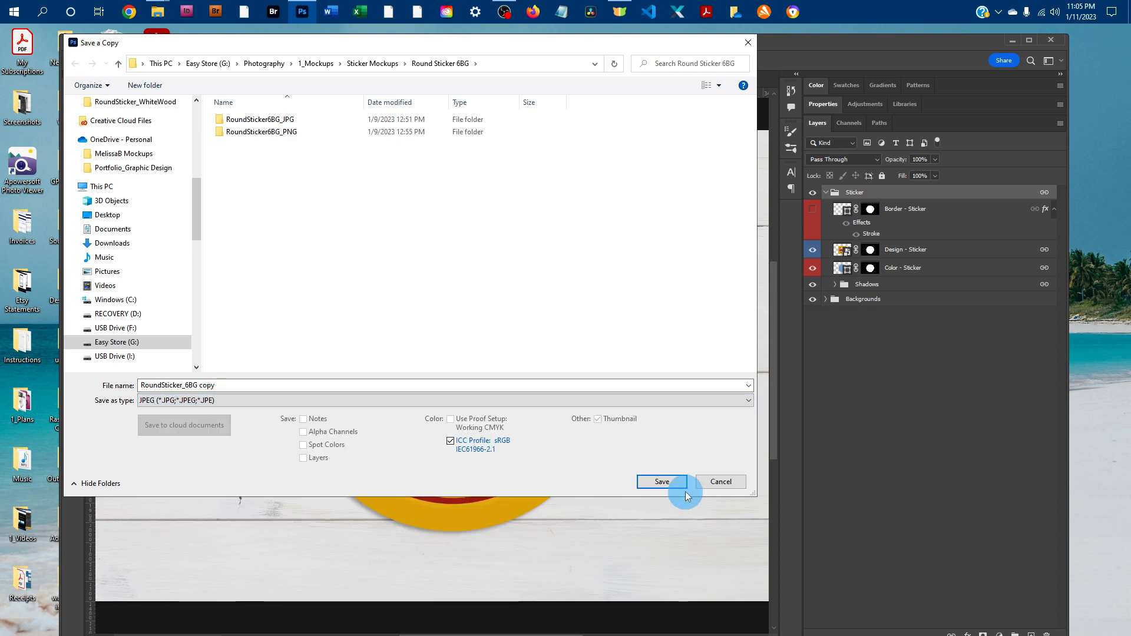
left_click(660, 482)
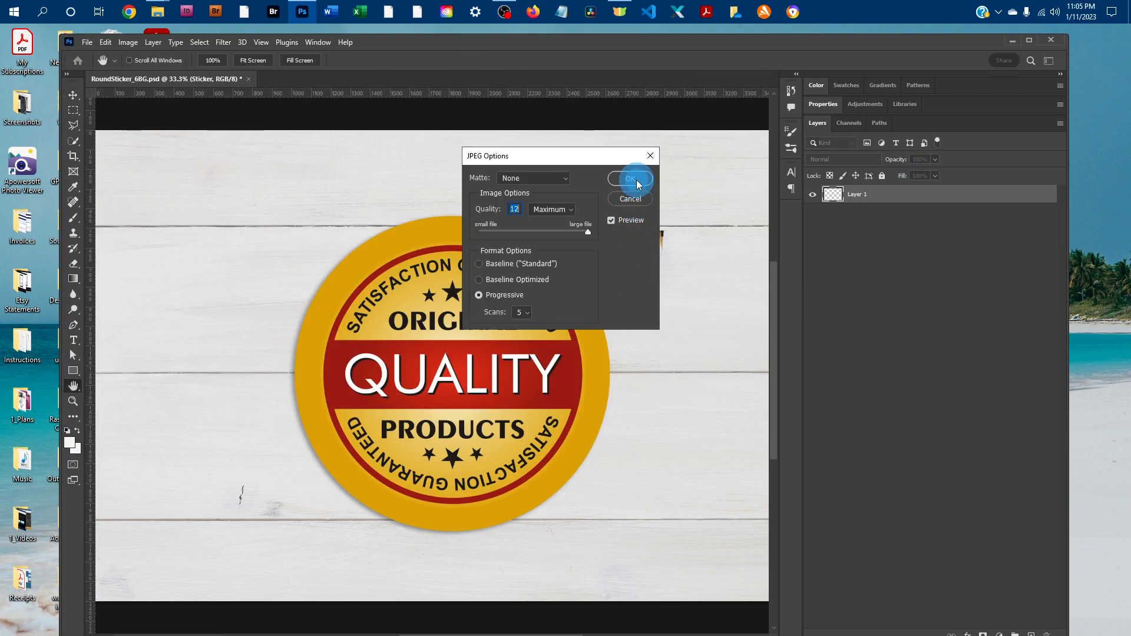
left_click(630, 178)
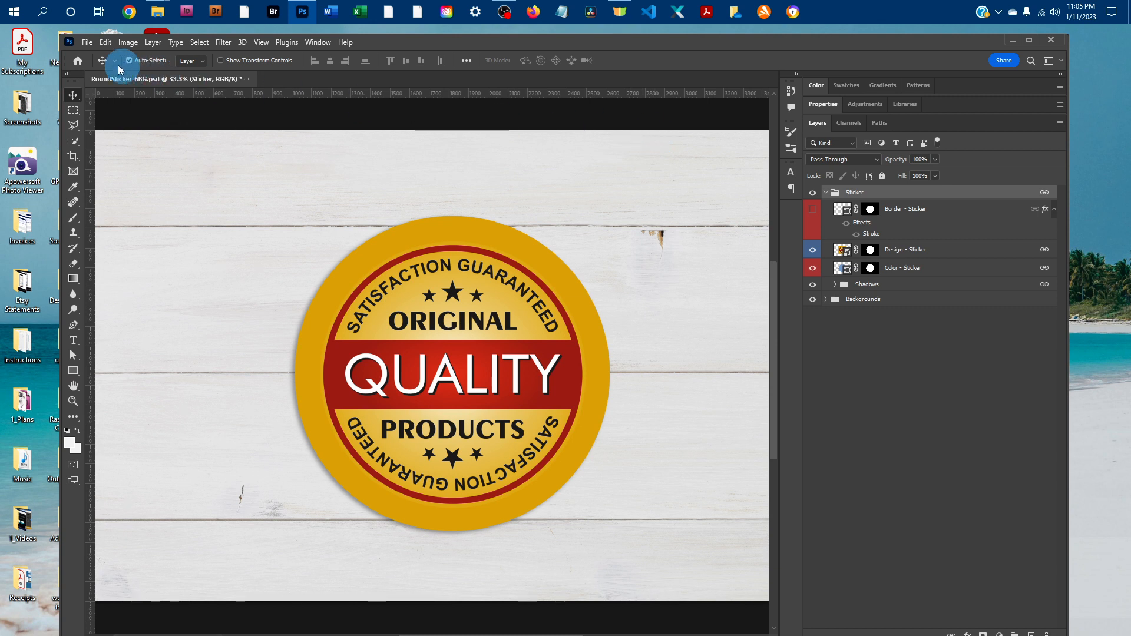
Save the layered mockup as PSD 'RoundSticker_6BG_design1', confirming the format options.
left_click(86, 42)
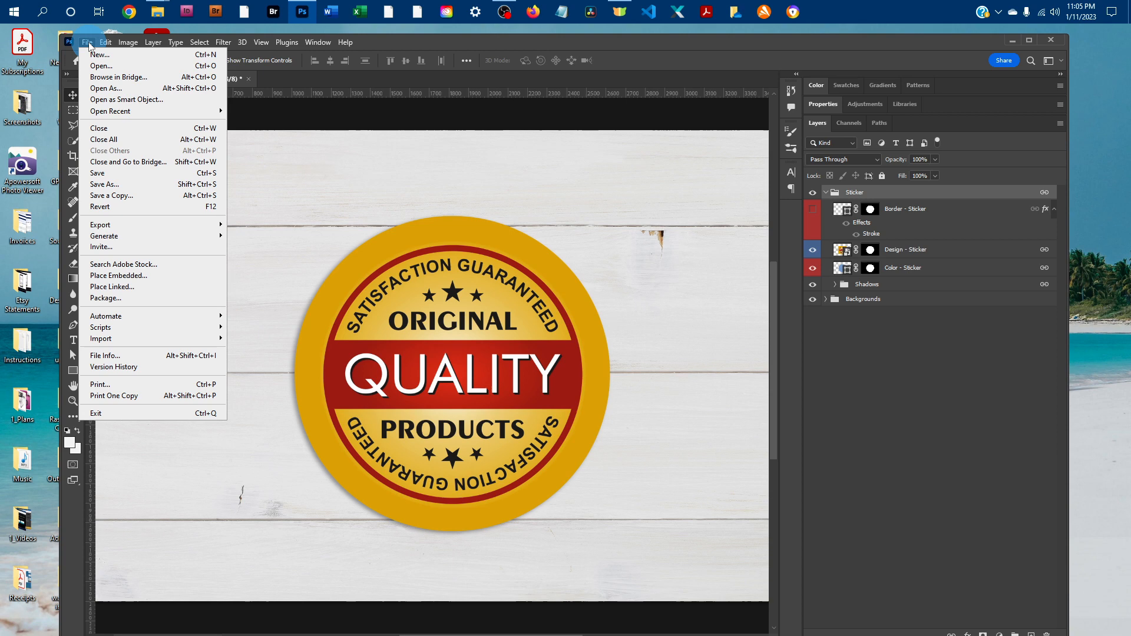
mouse_move(100, 174)
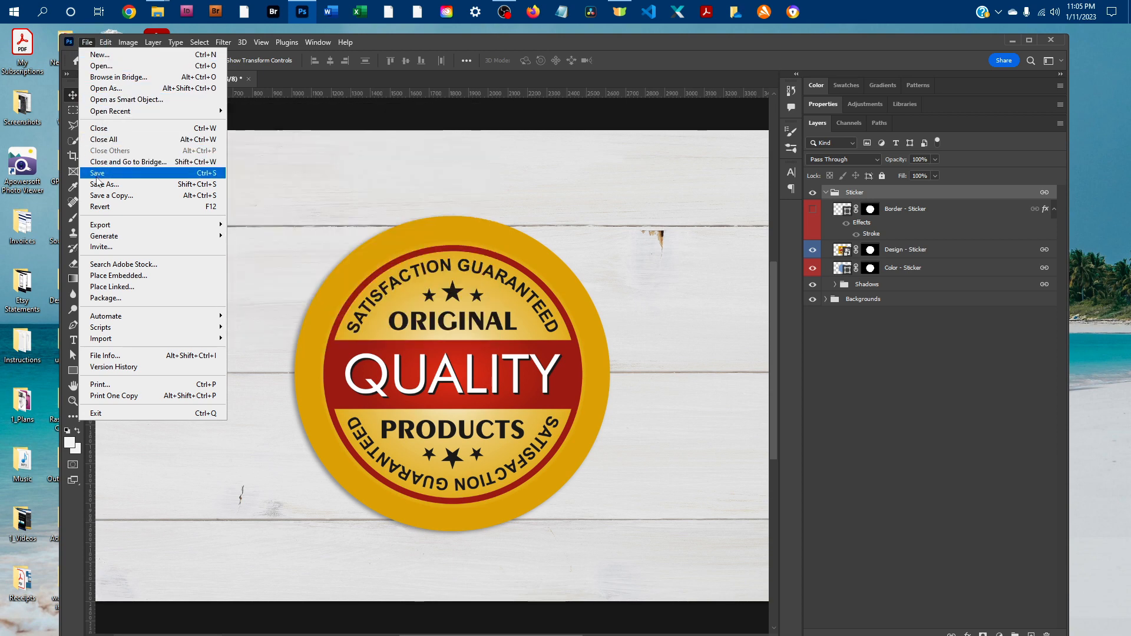
left_click(97, 173)
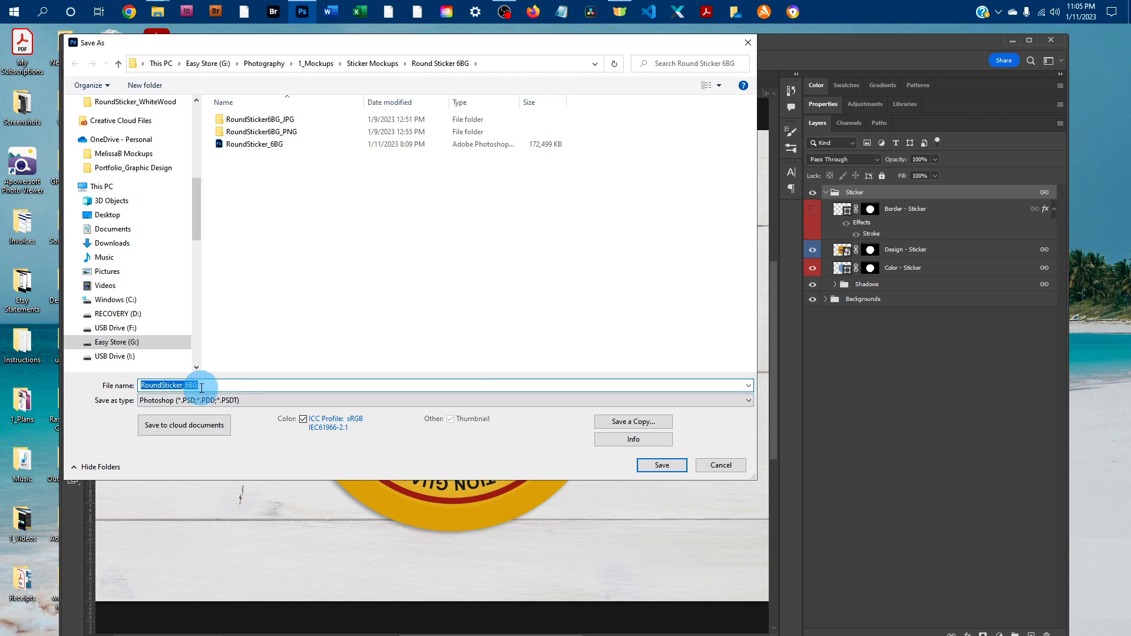
left_click(215, 385)
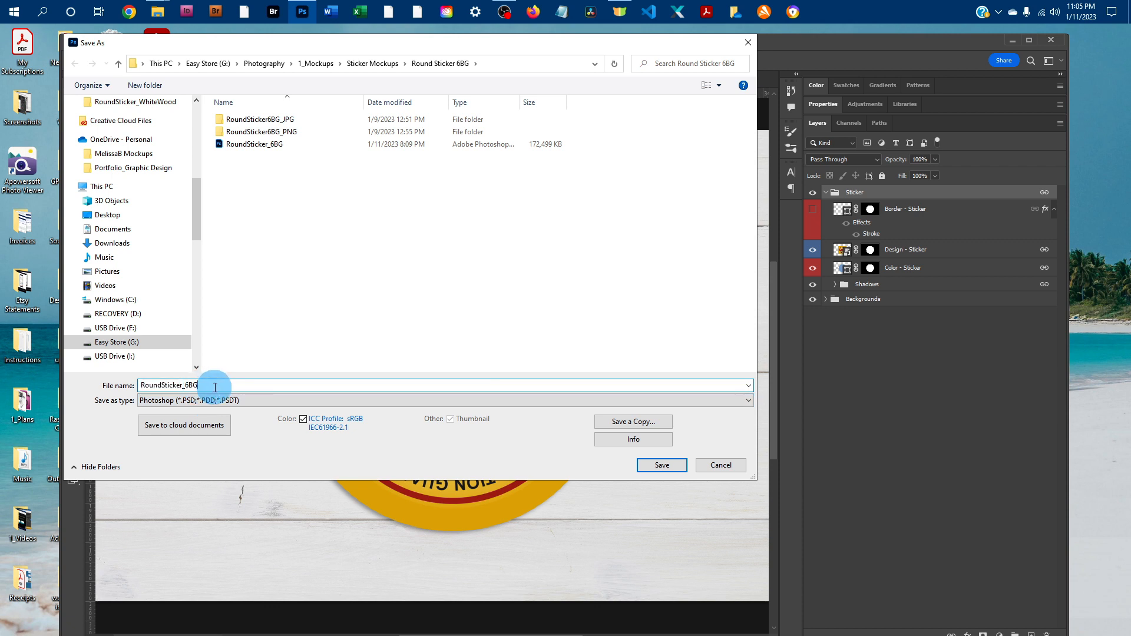
type("_design1")
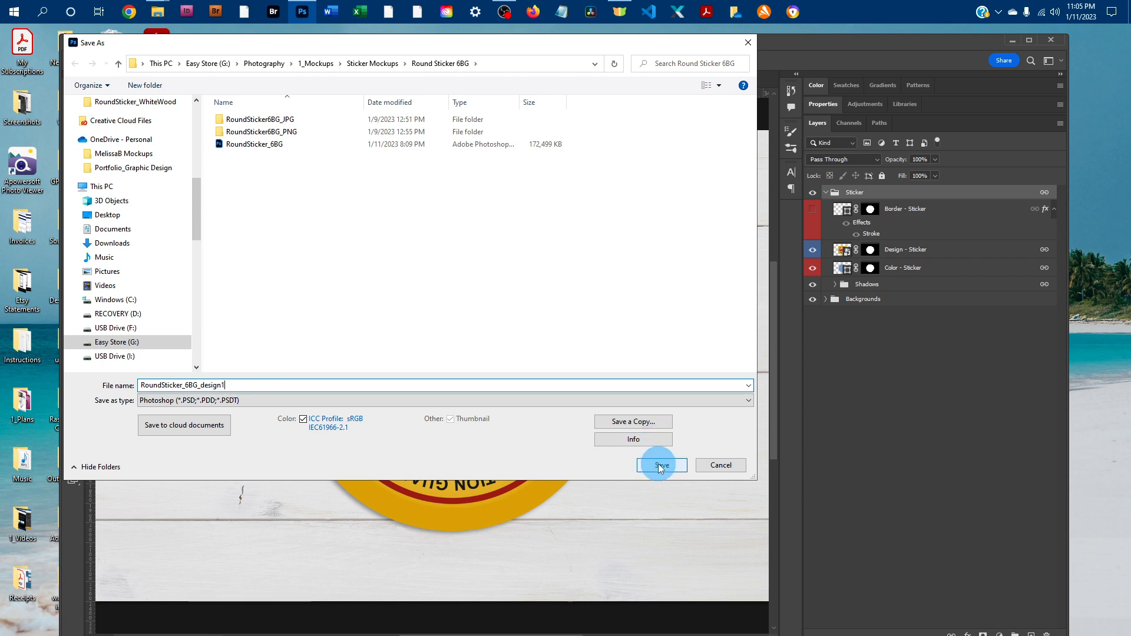
left_click(659, 465)
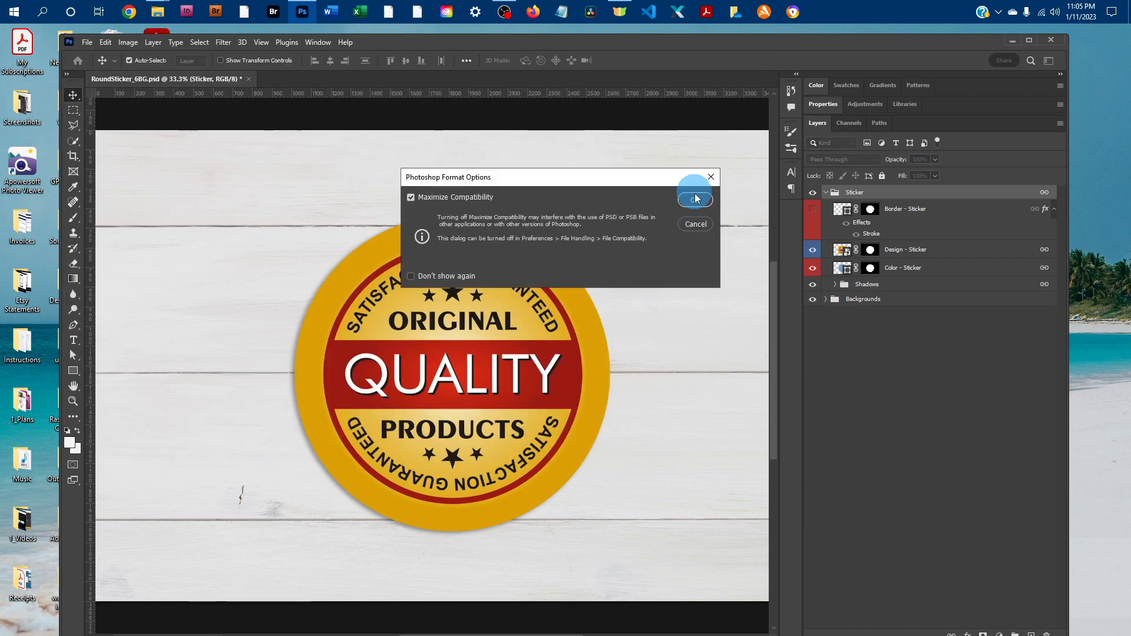
left_click(694, 199)
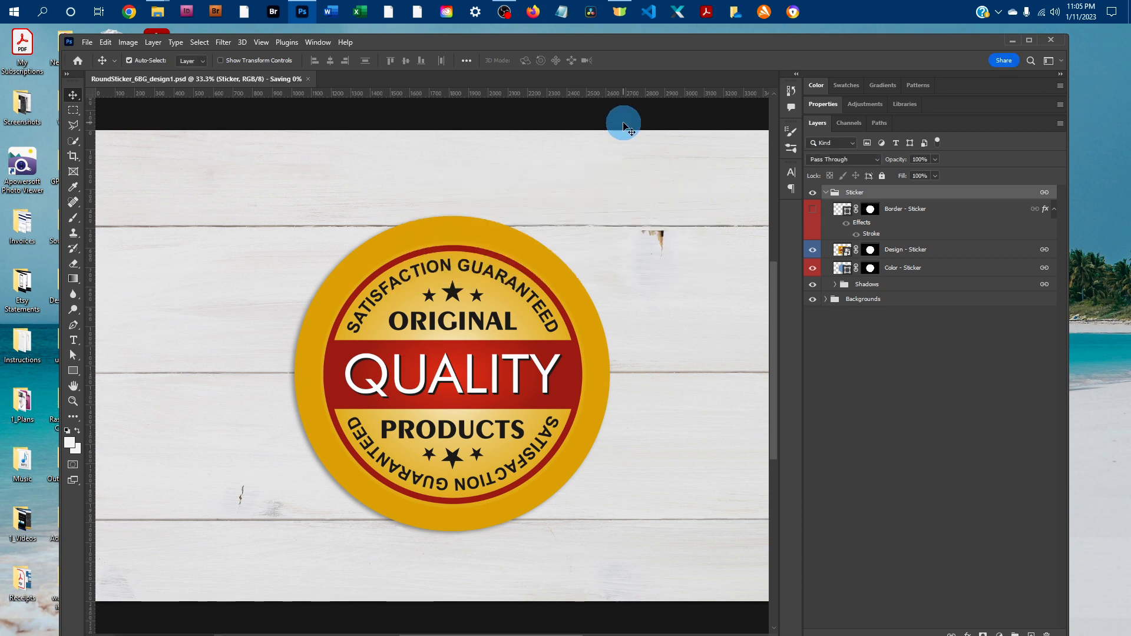